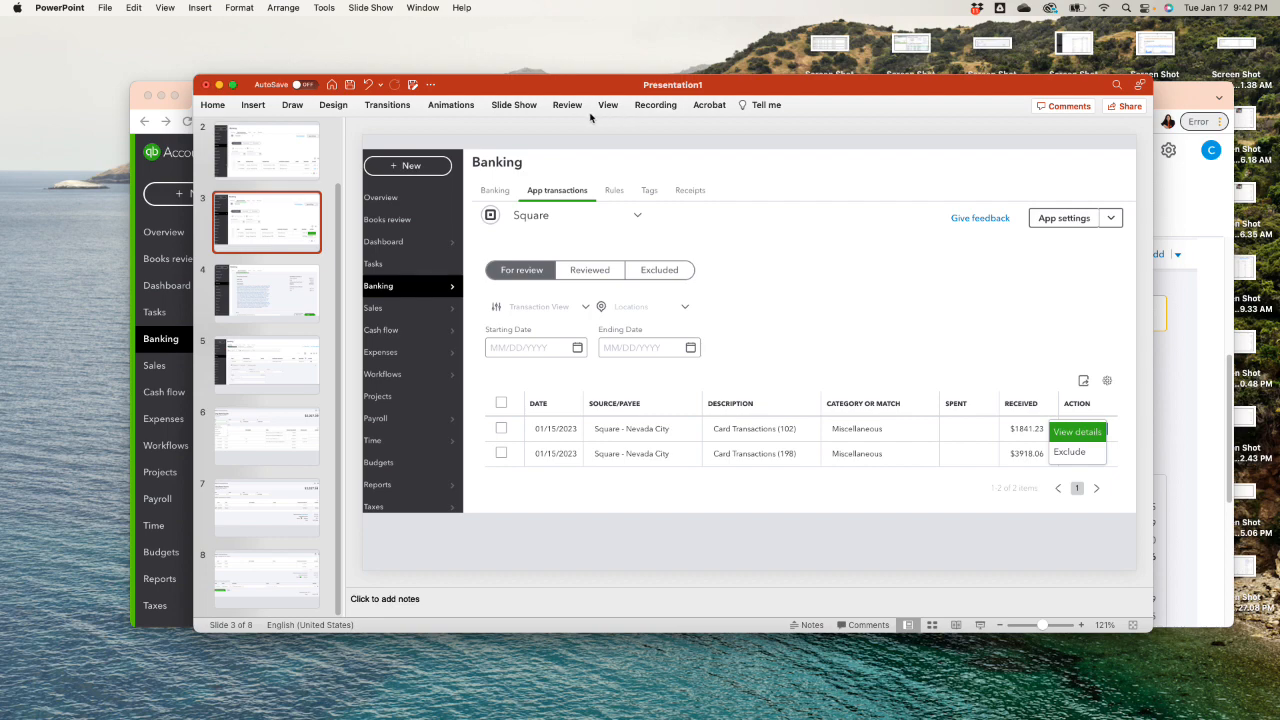
- Start the slideshow from the title slide on matching mixed Square deposits
left_click(512, 104)
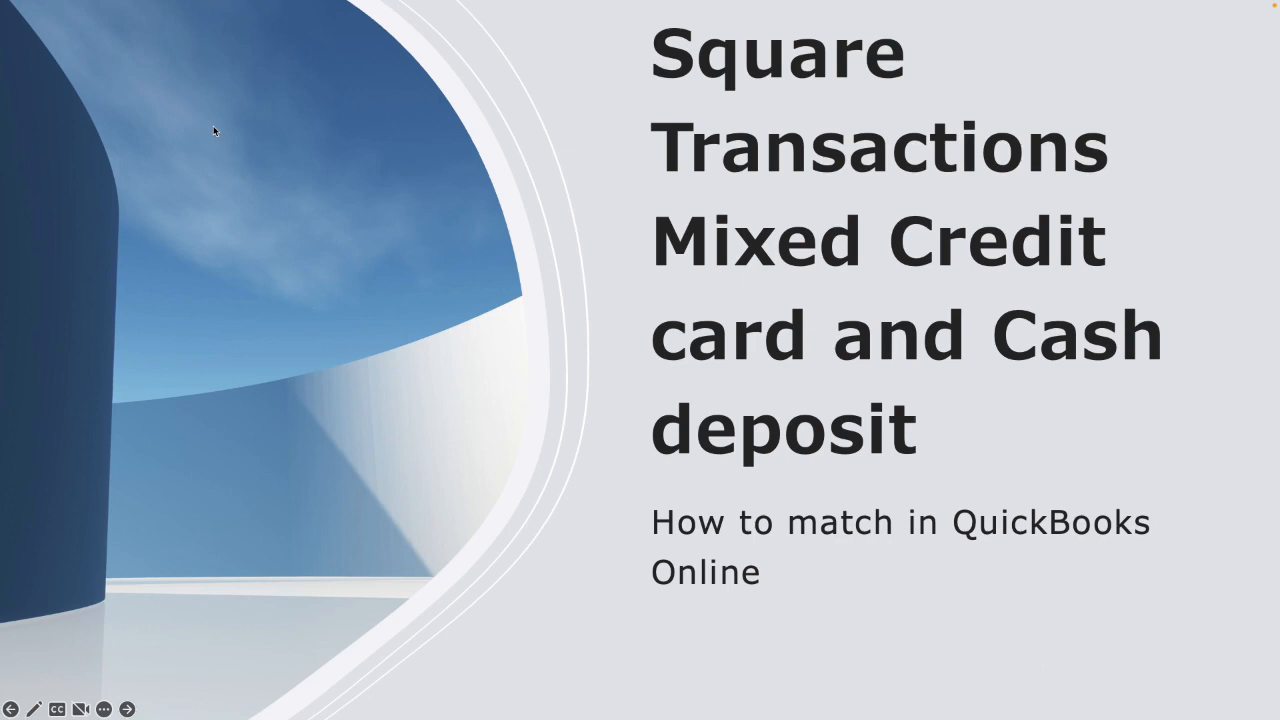
mouse_move(640, 300)
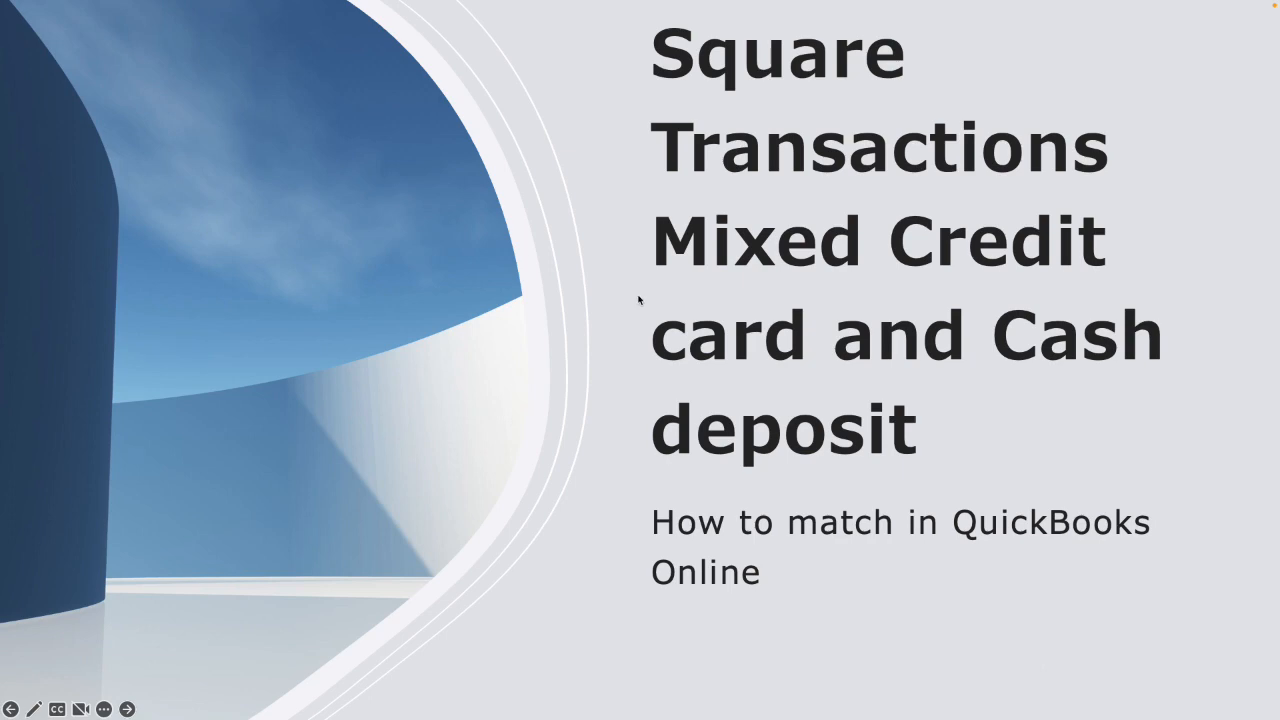
mouse_move(796, 356)
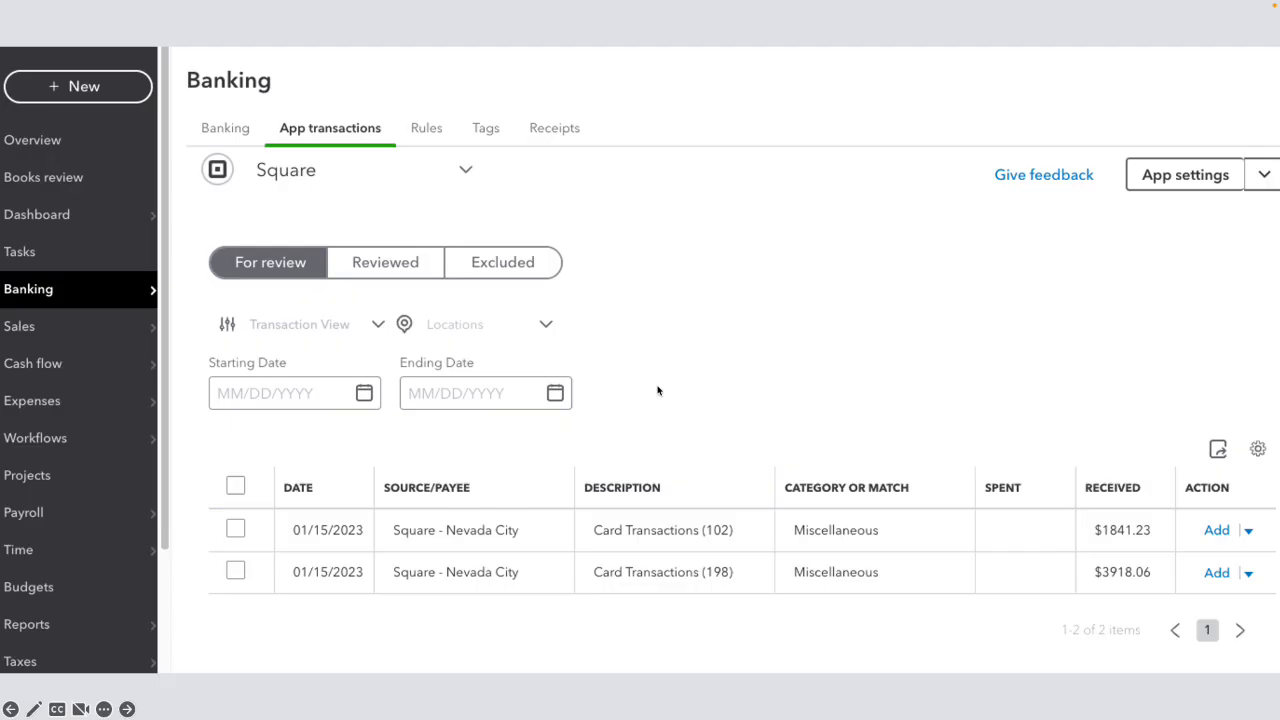
mouse_move(652, 404)
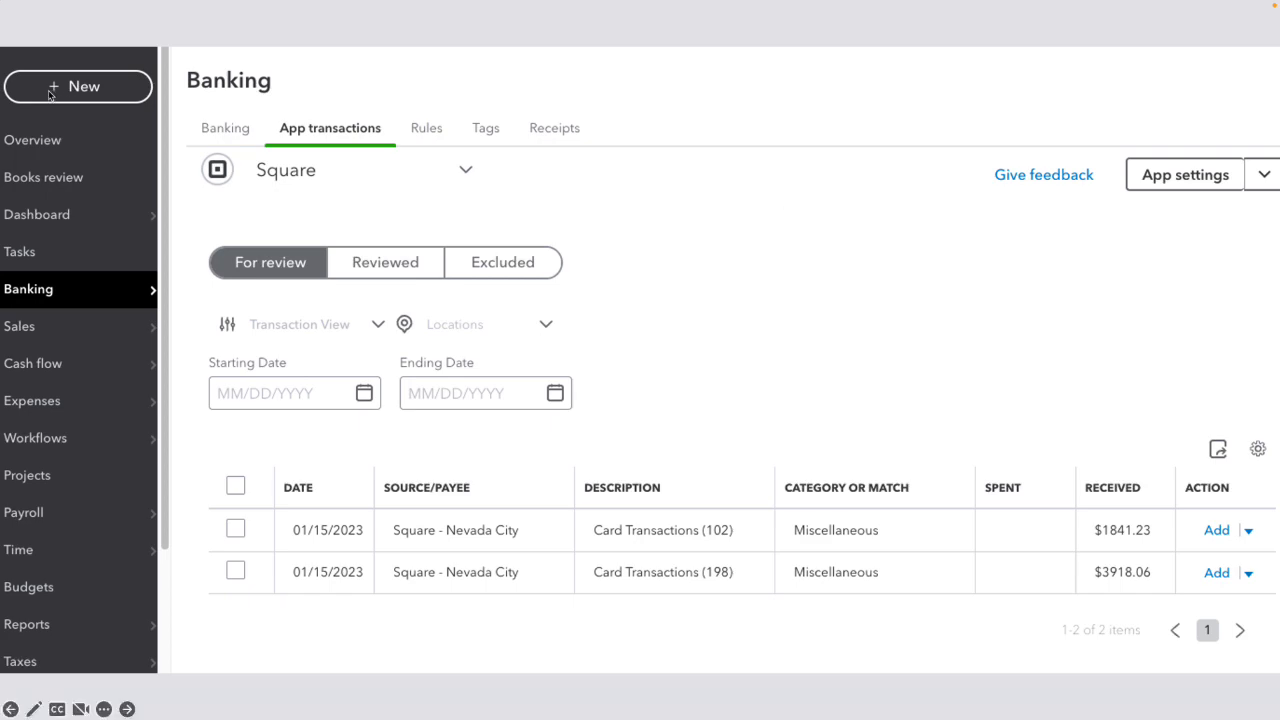
mouse_move(62, 302)
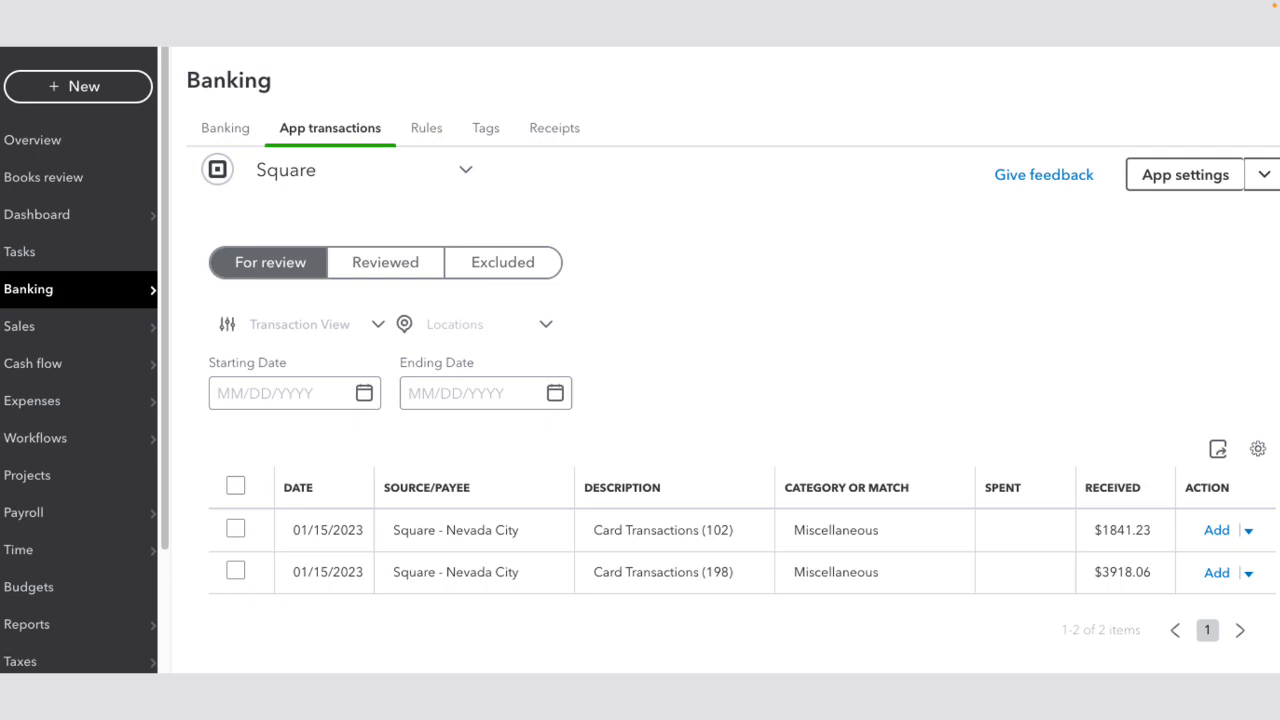
mouse_move(388, 164)
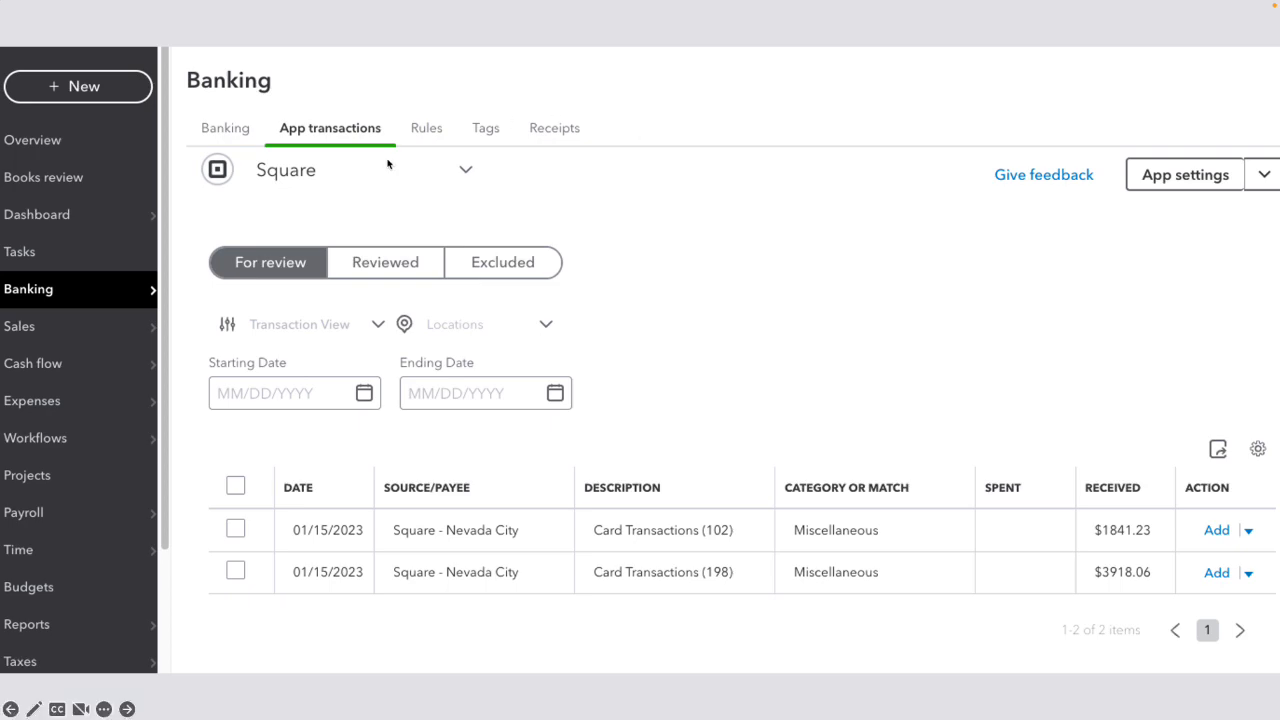
mouse_move(360, 156)
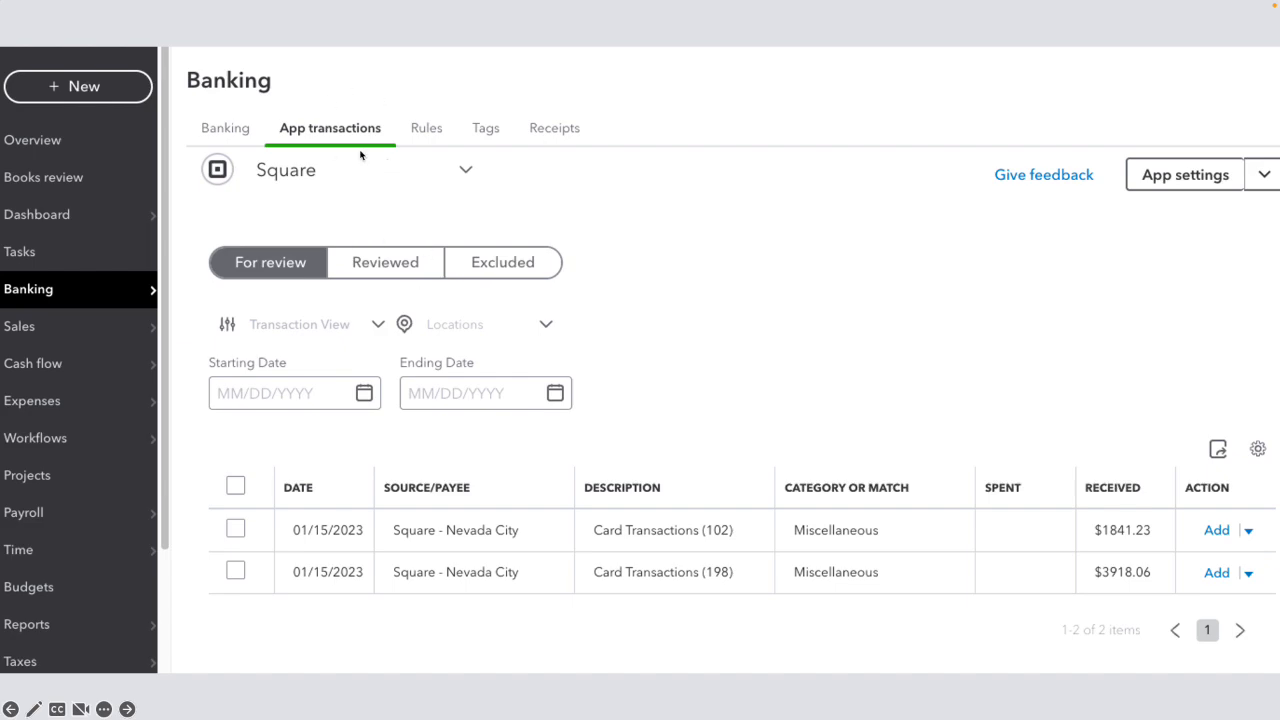
mouse_move(320, 172)
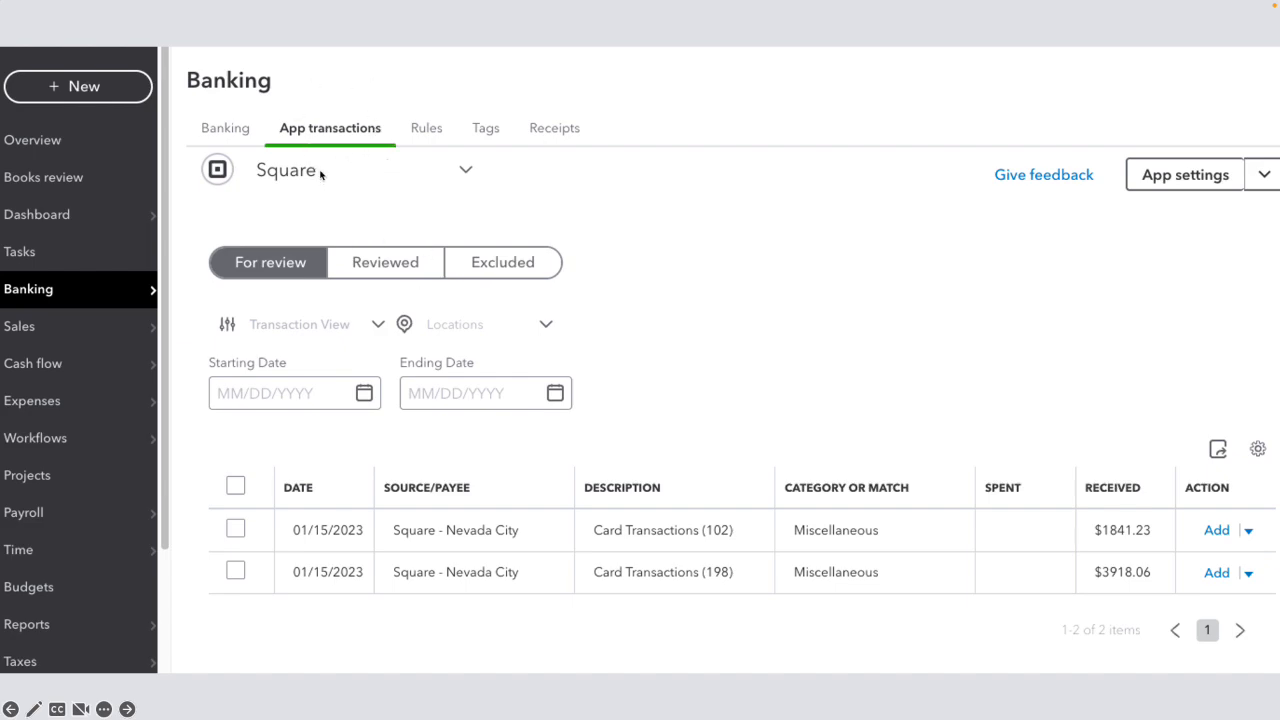
mouse_move(1186, 608)
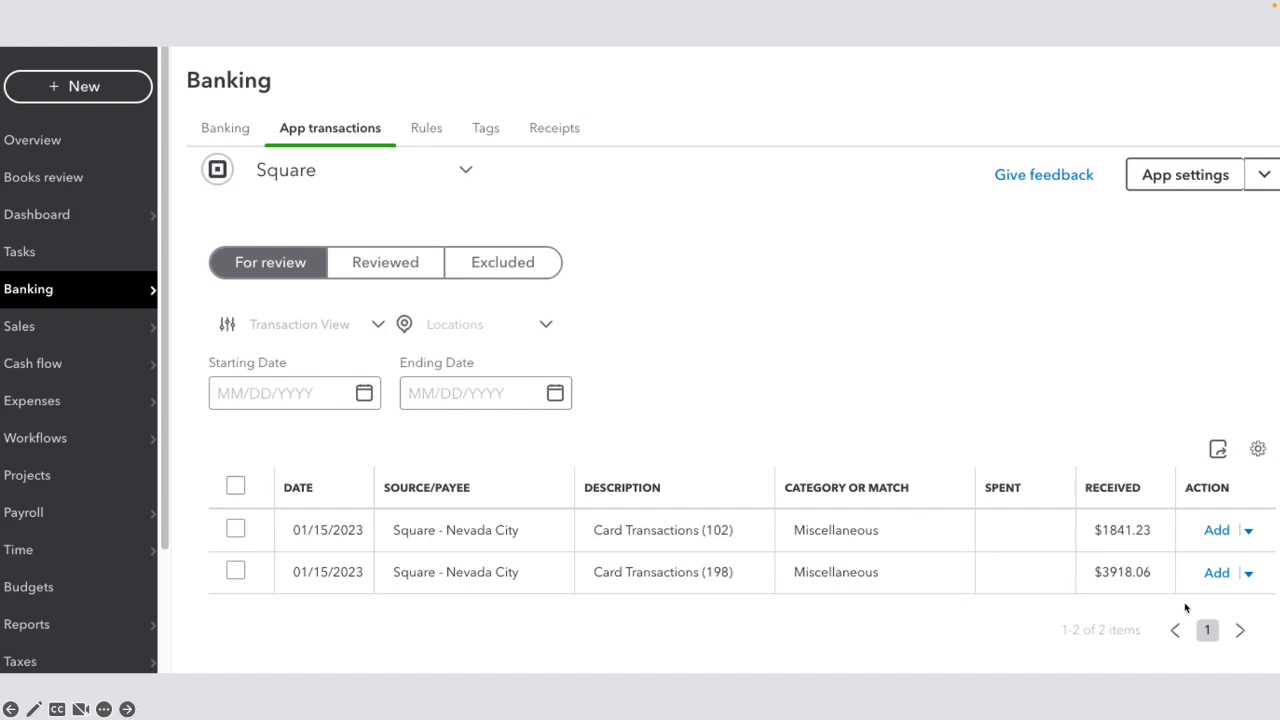
mouse_move(600, 400)
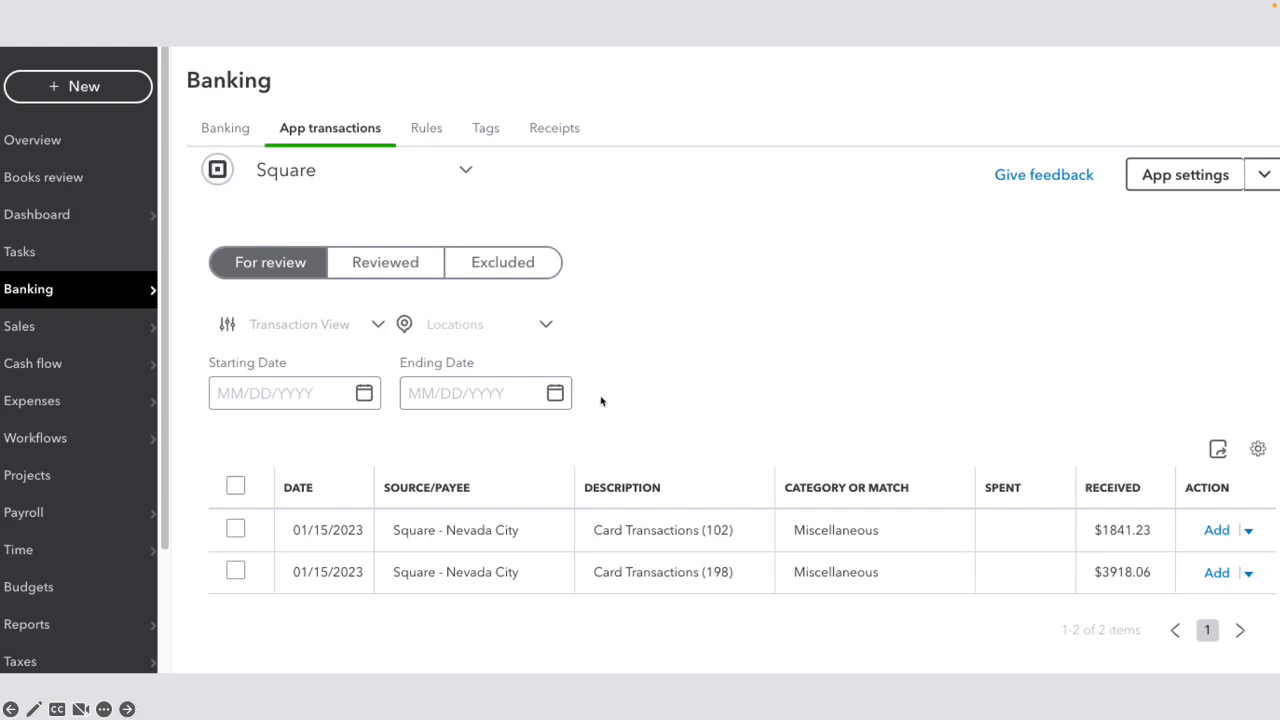
- Advance to the slide showing View details and Exclude for the first Square transaction
left_click(1248, 528)
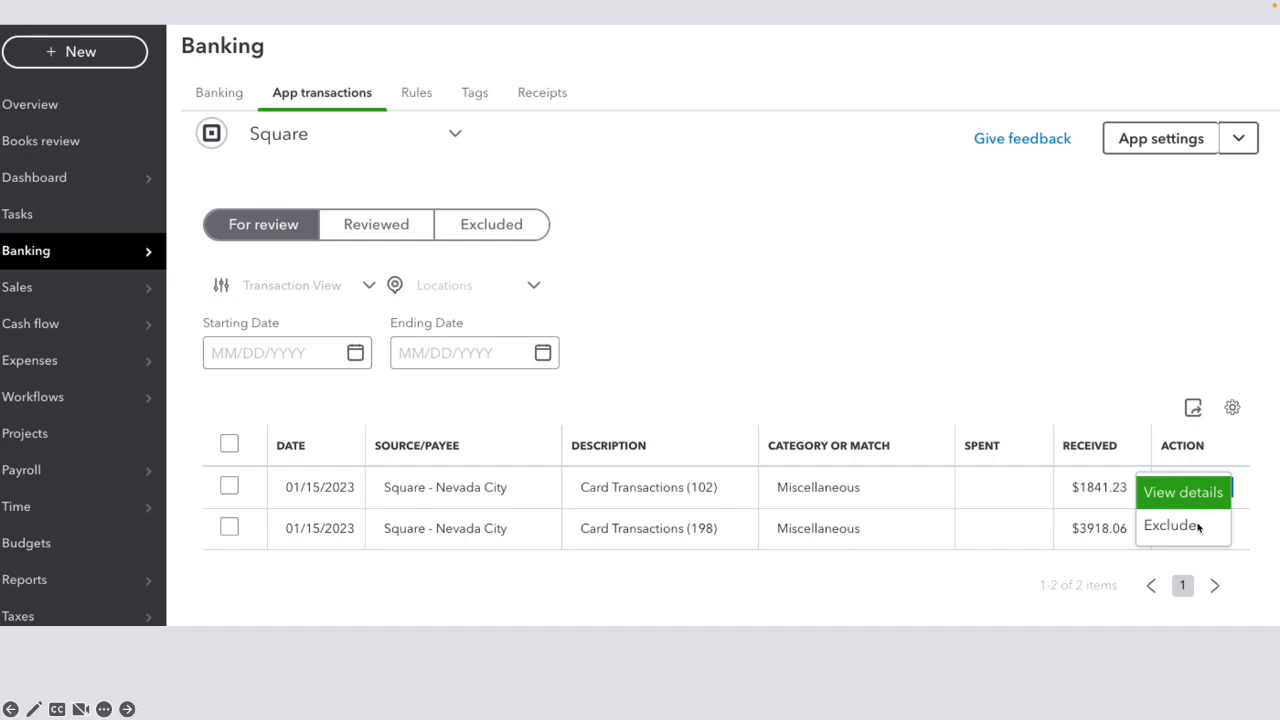
mouse_move(1196, 528)
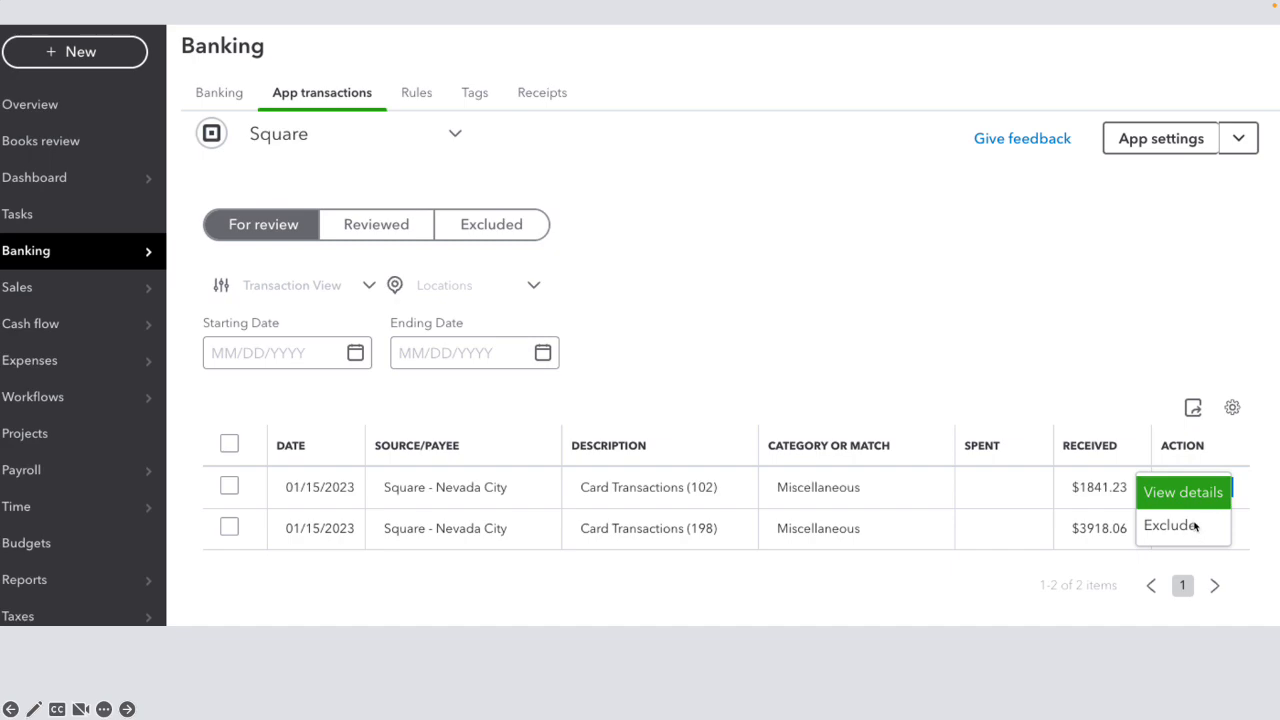
mouse_move(1196, 524)
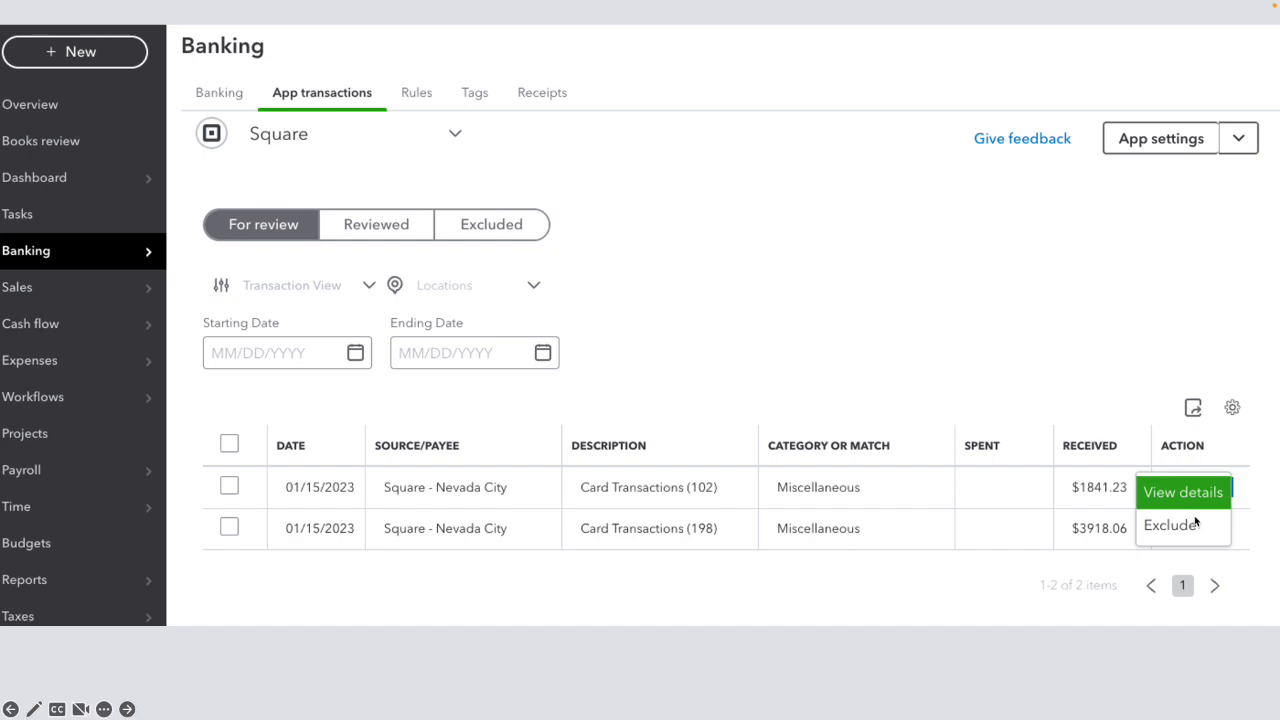
mouse_move(716, 314)
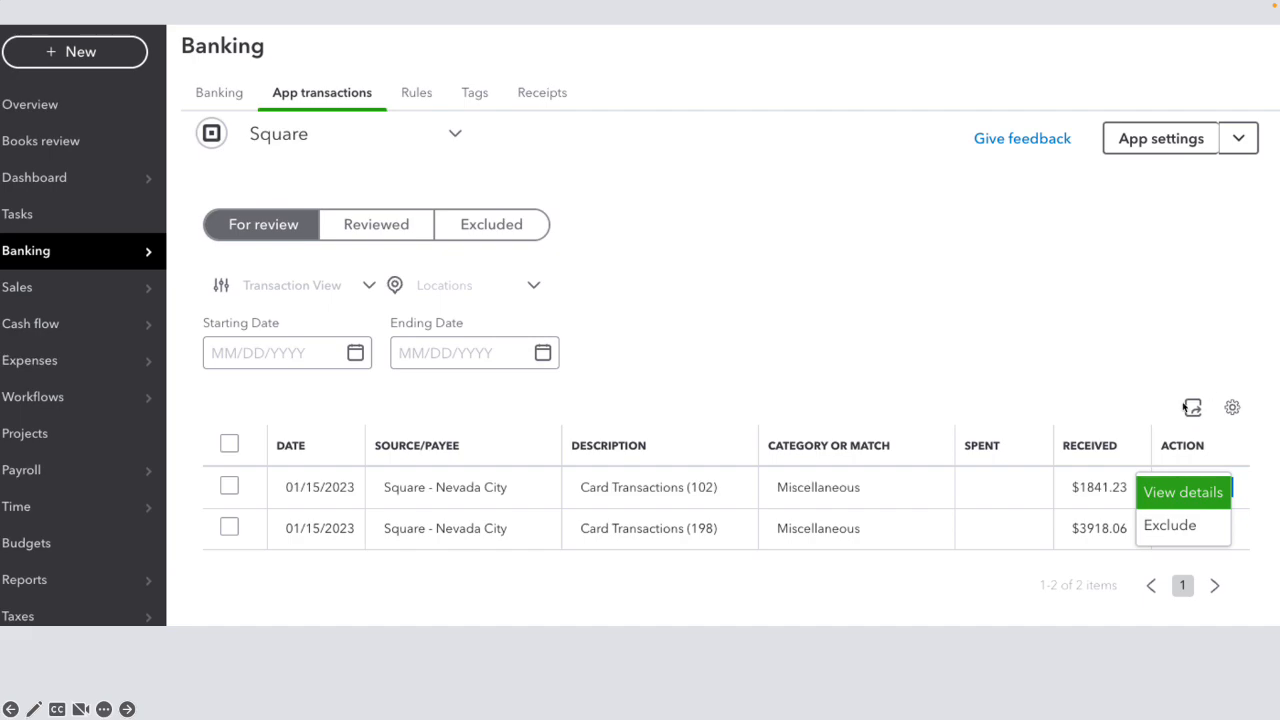
mouse_move(832, 186)
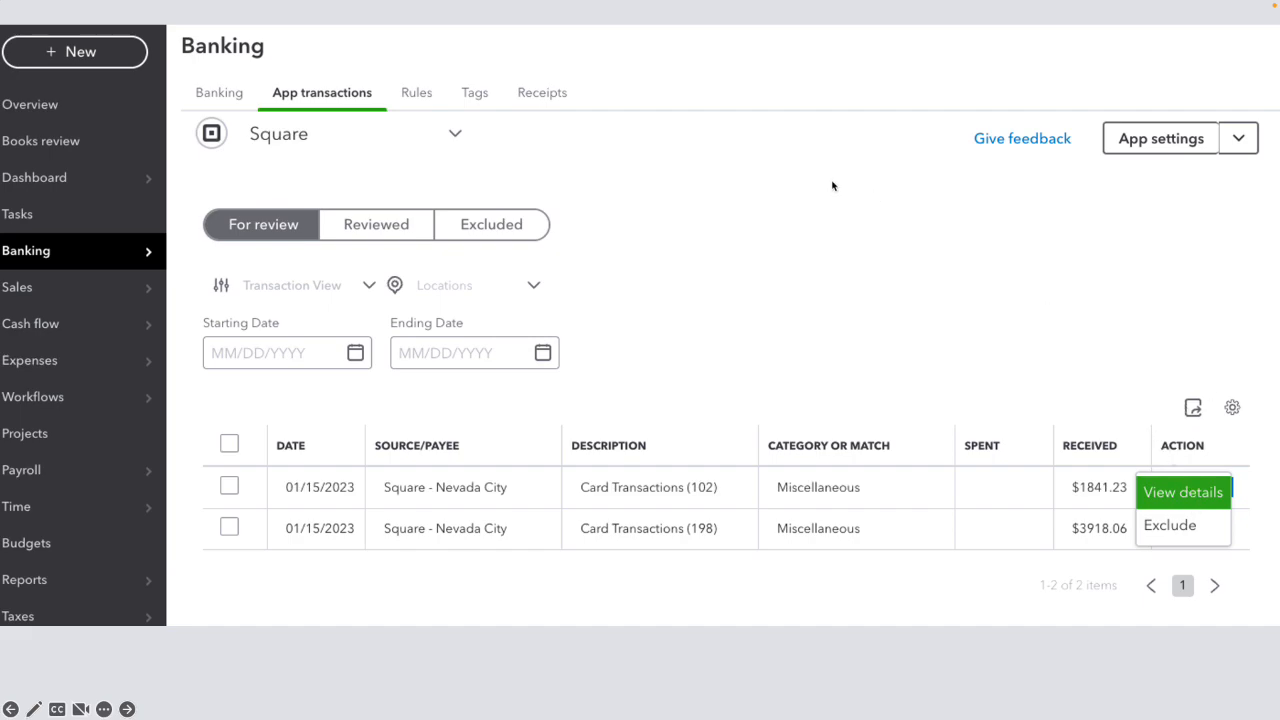
mouse_move(826, 200)
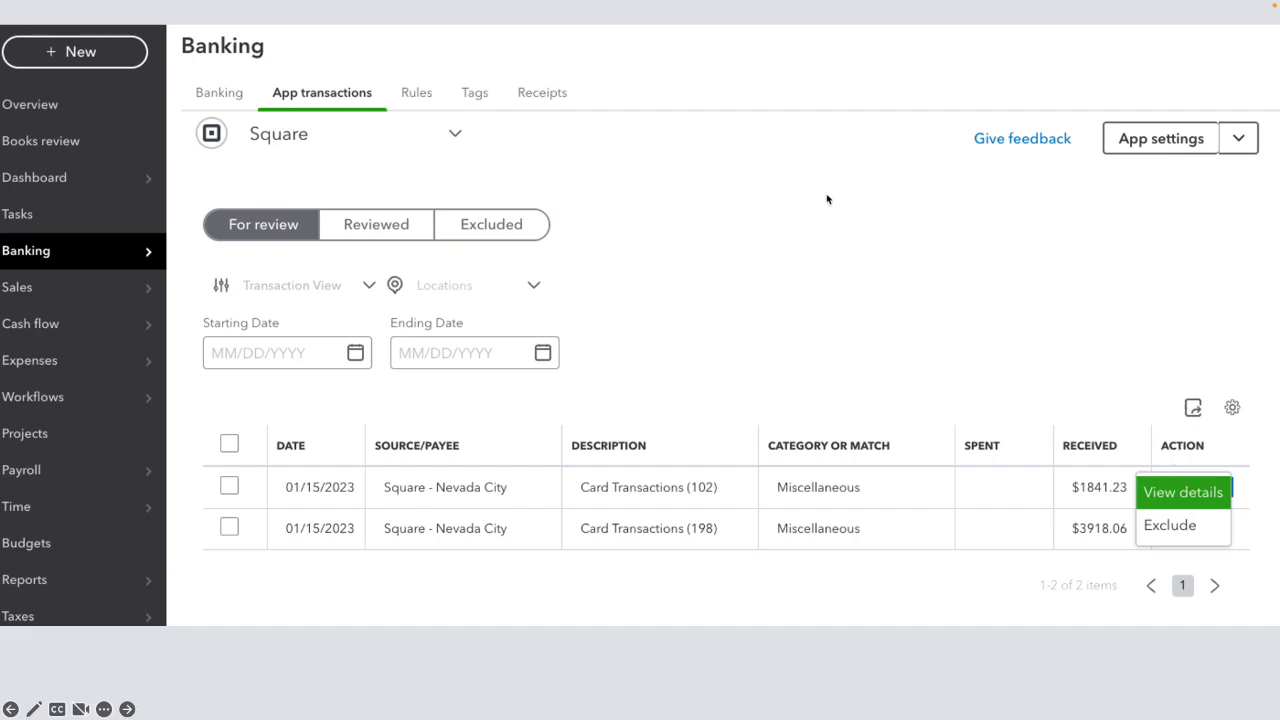
- Advance to the grouped transactions summary: $3,918.06 deposit with $20.00 undeposited cash
left_click(1182, 492)
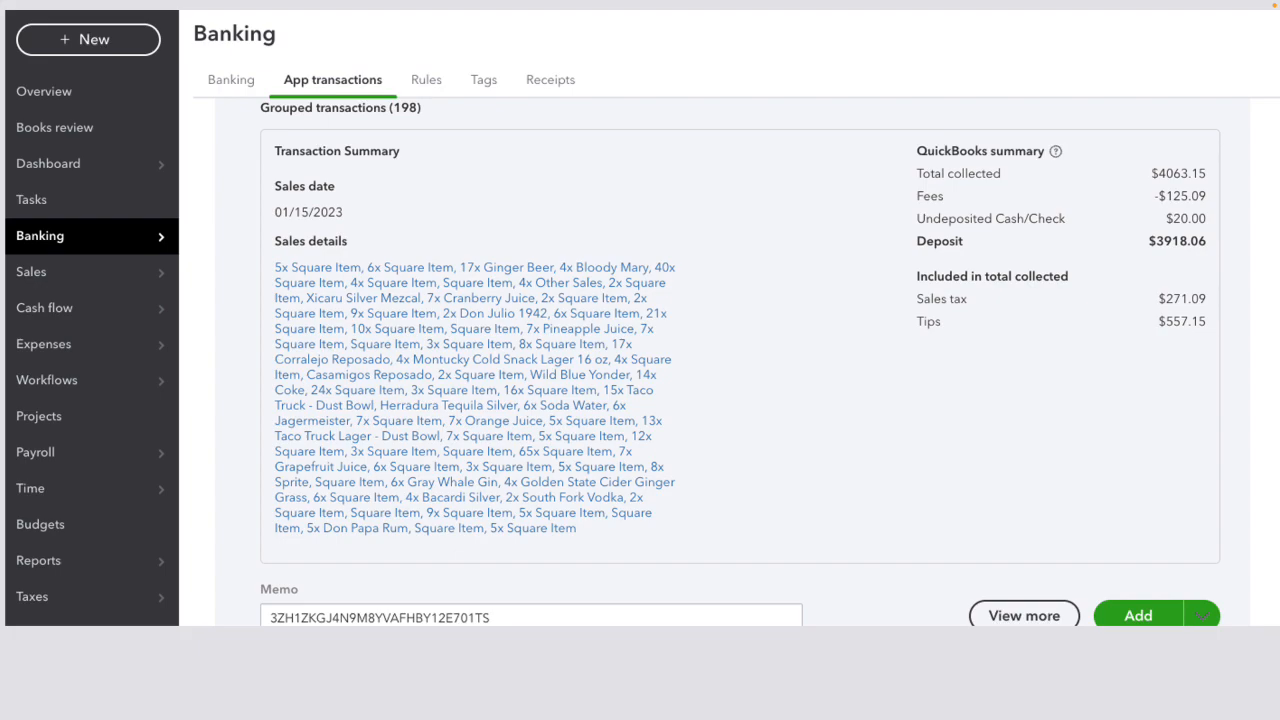
mouse_move(1164, 188)
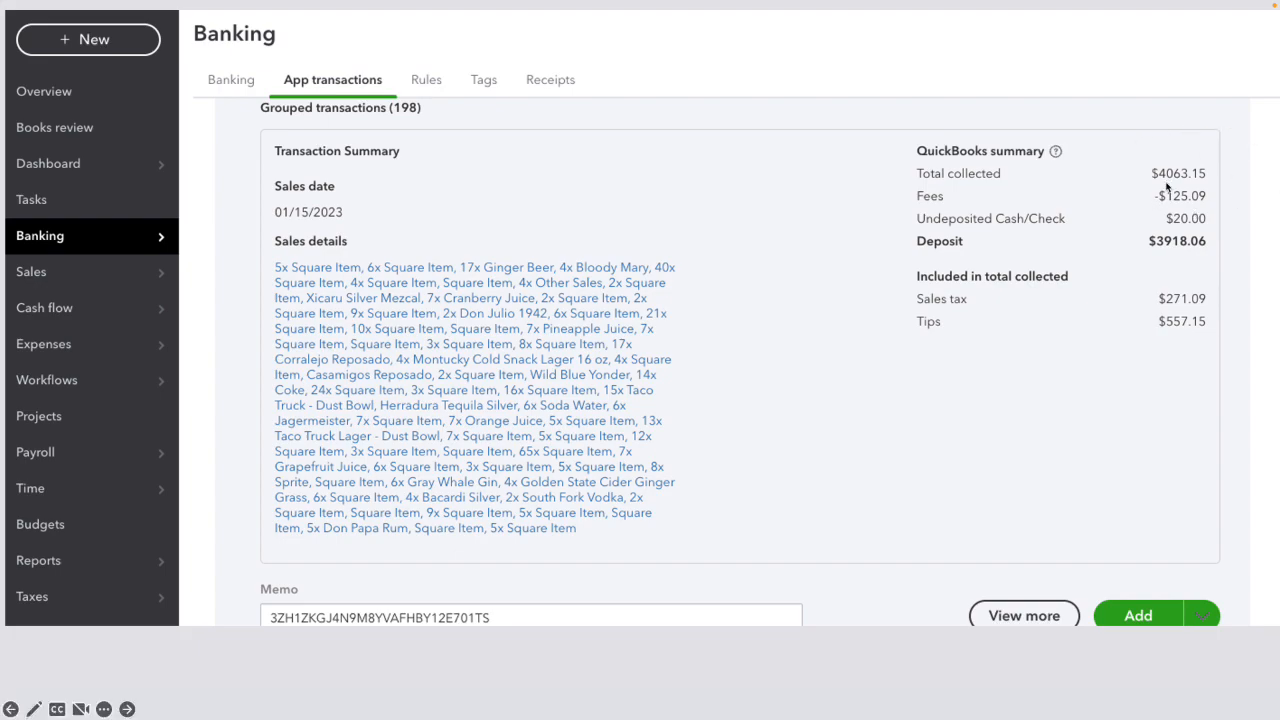
mouse_move(1190, 172)
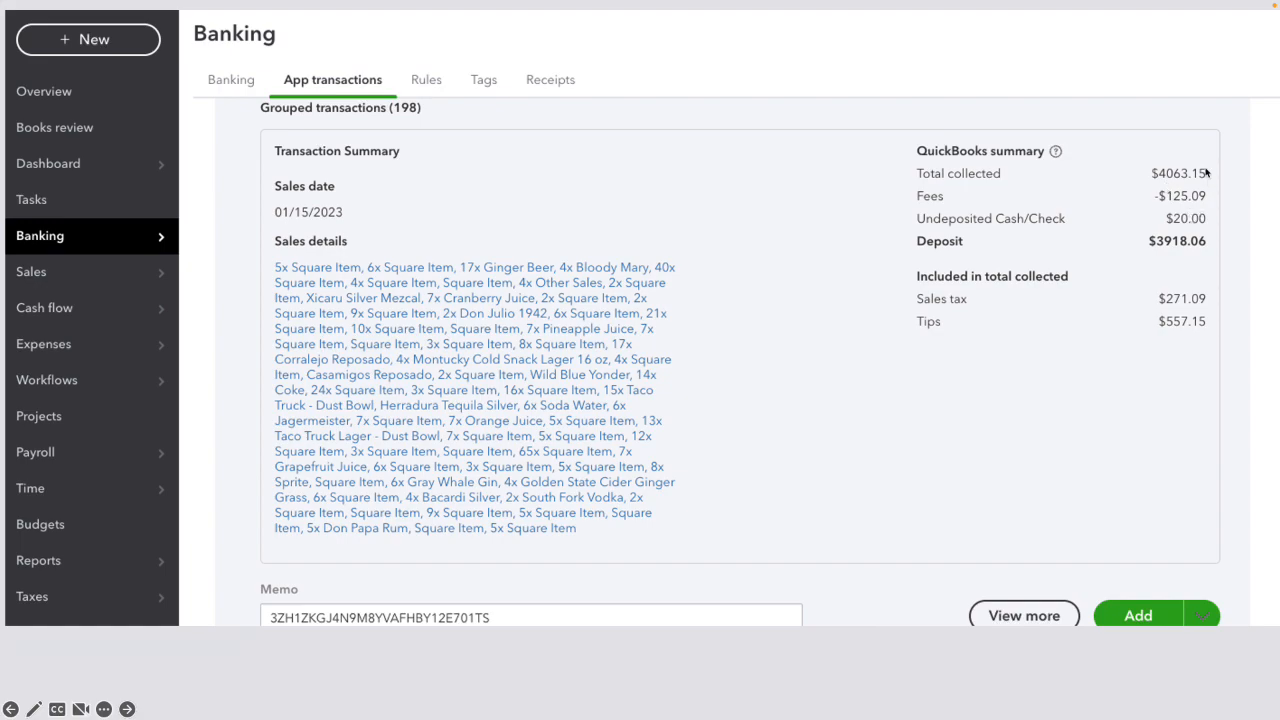
mouse_move(928, 242)
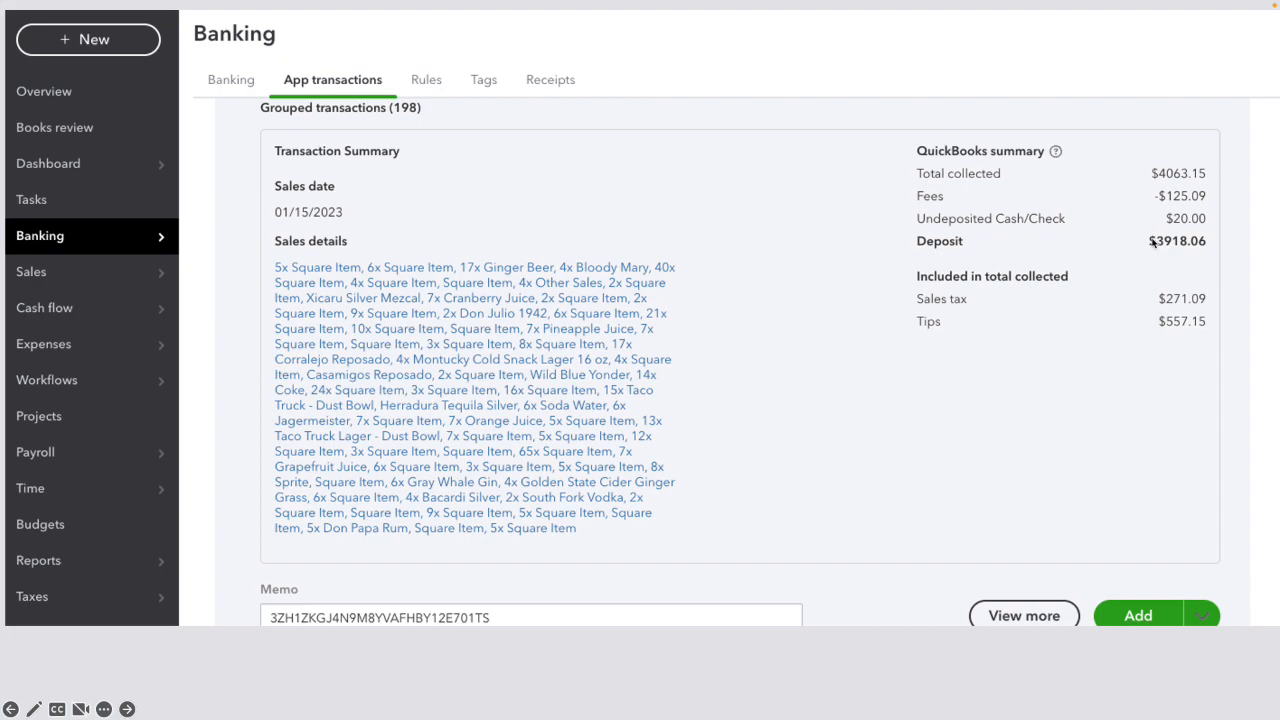
mouse_move(1212, 210)
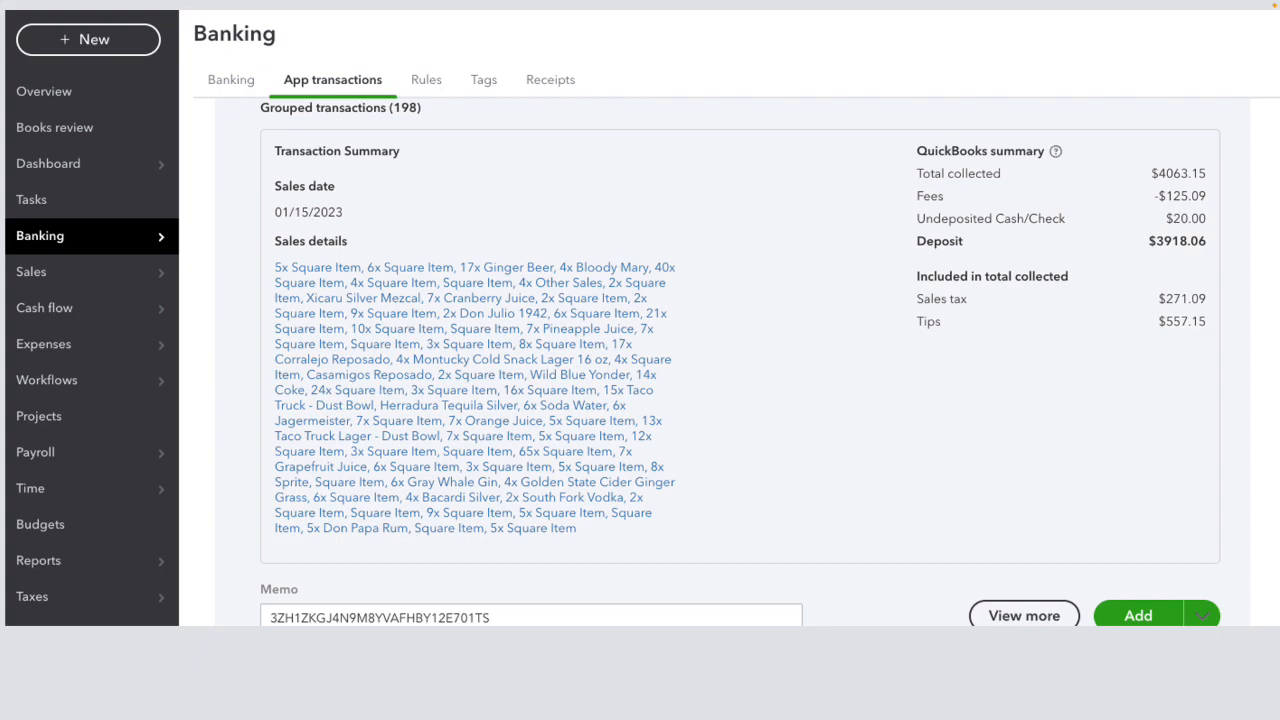
mouse_move(968, 232)
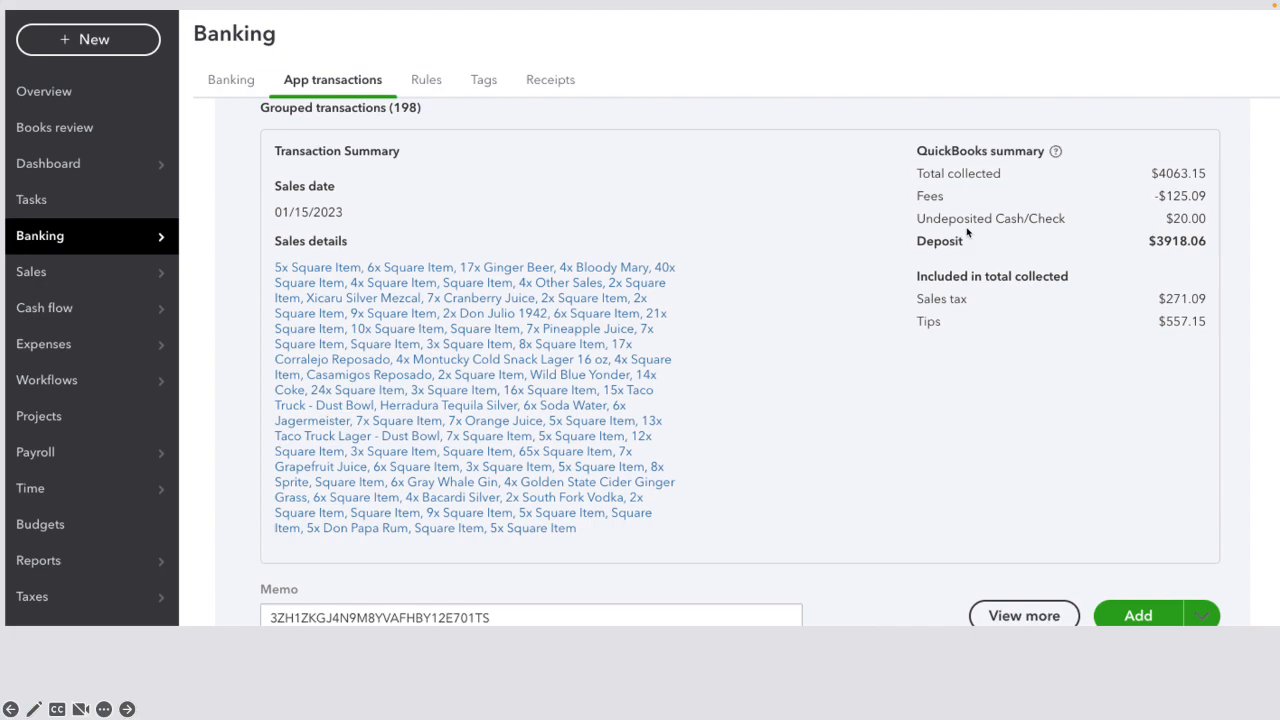
mouse_move(944, 228)
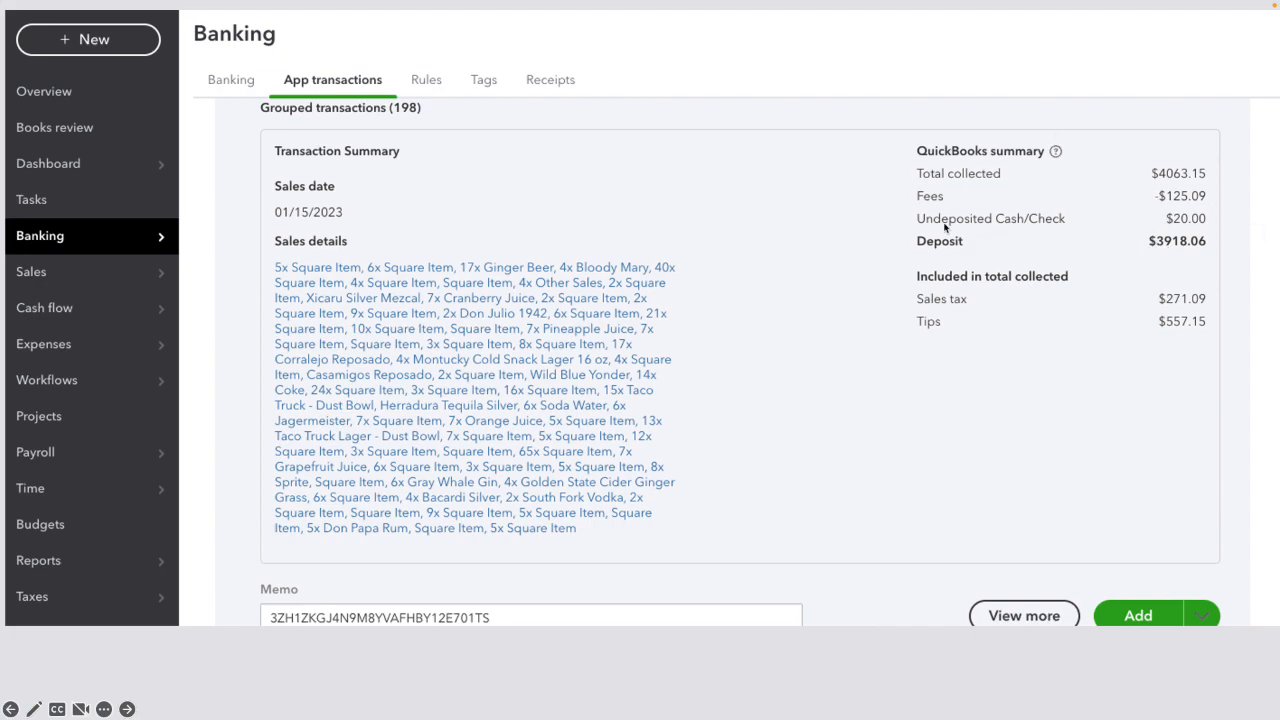
mouse_move(448, 394)
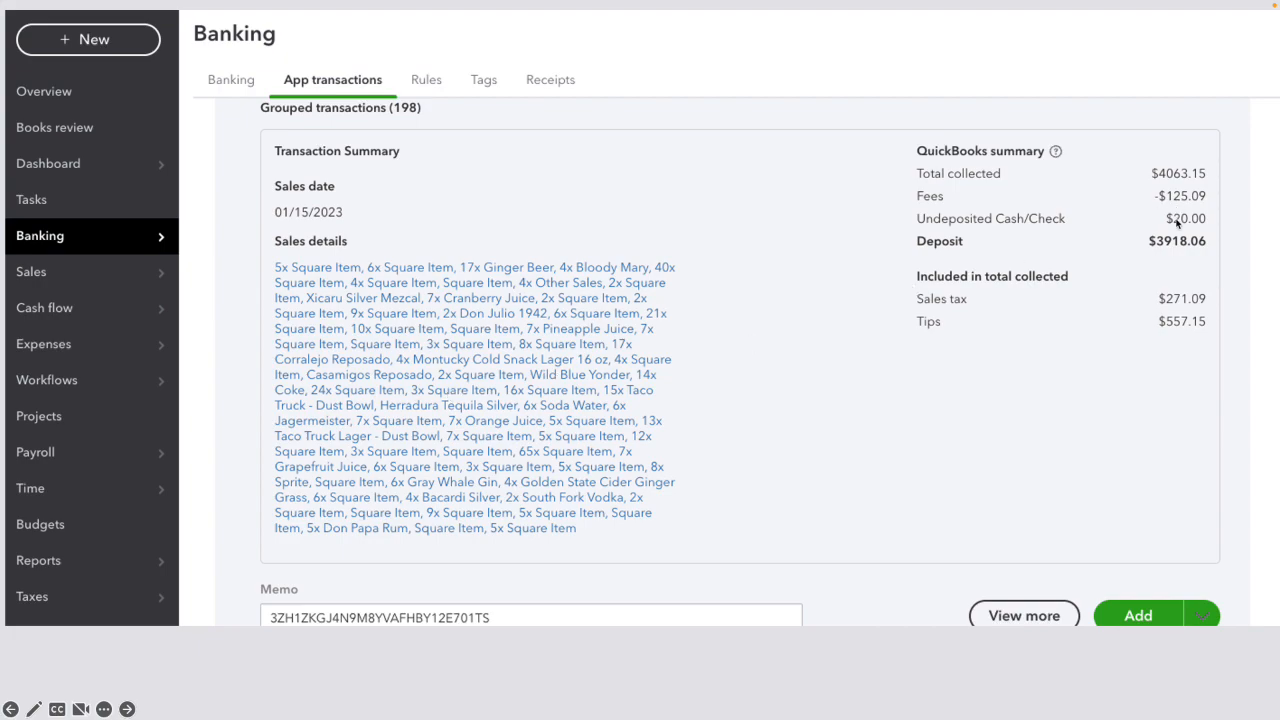
mouse_move(1216, 238)
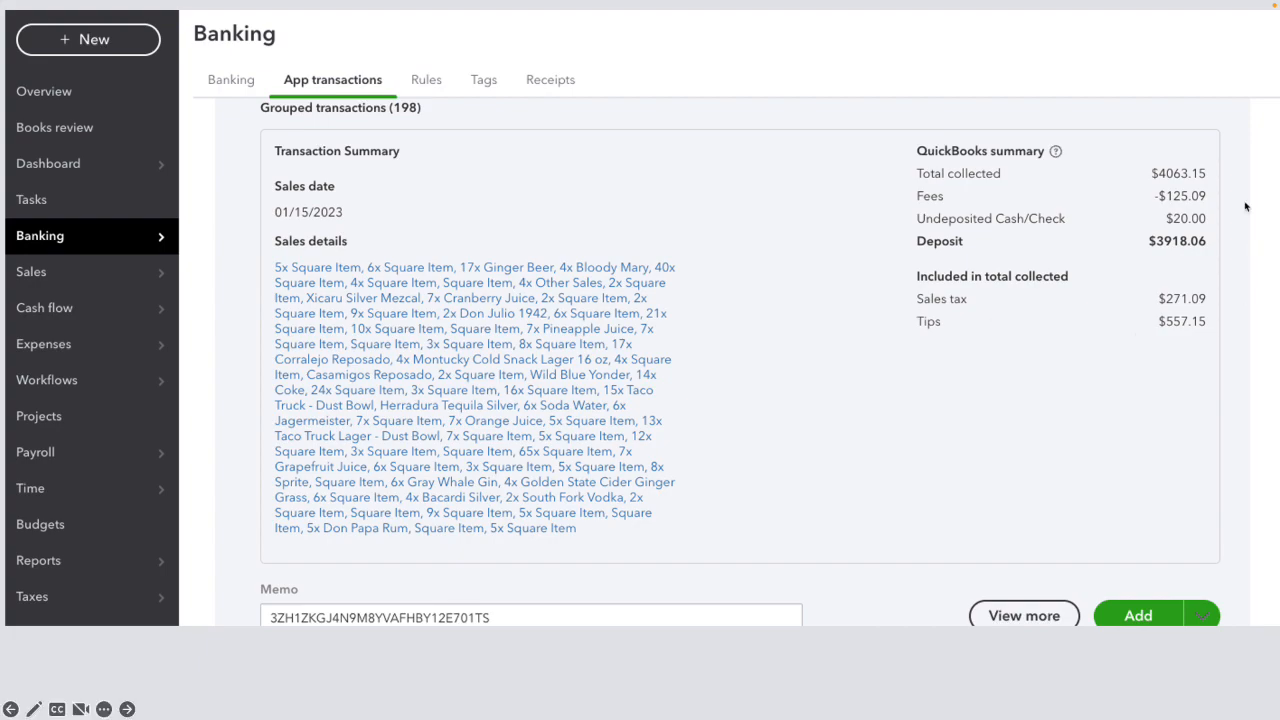
mouse_move(756, 340)
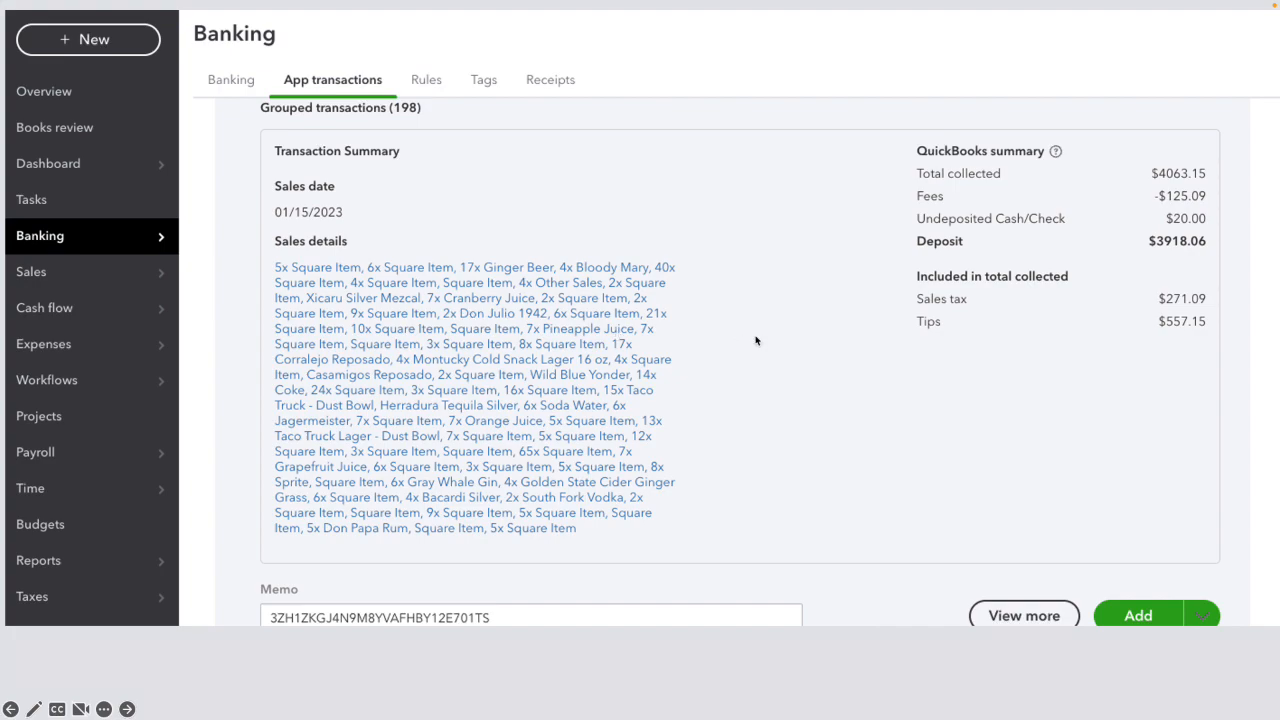
mouse_move(762, 348)
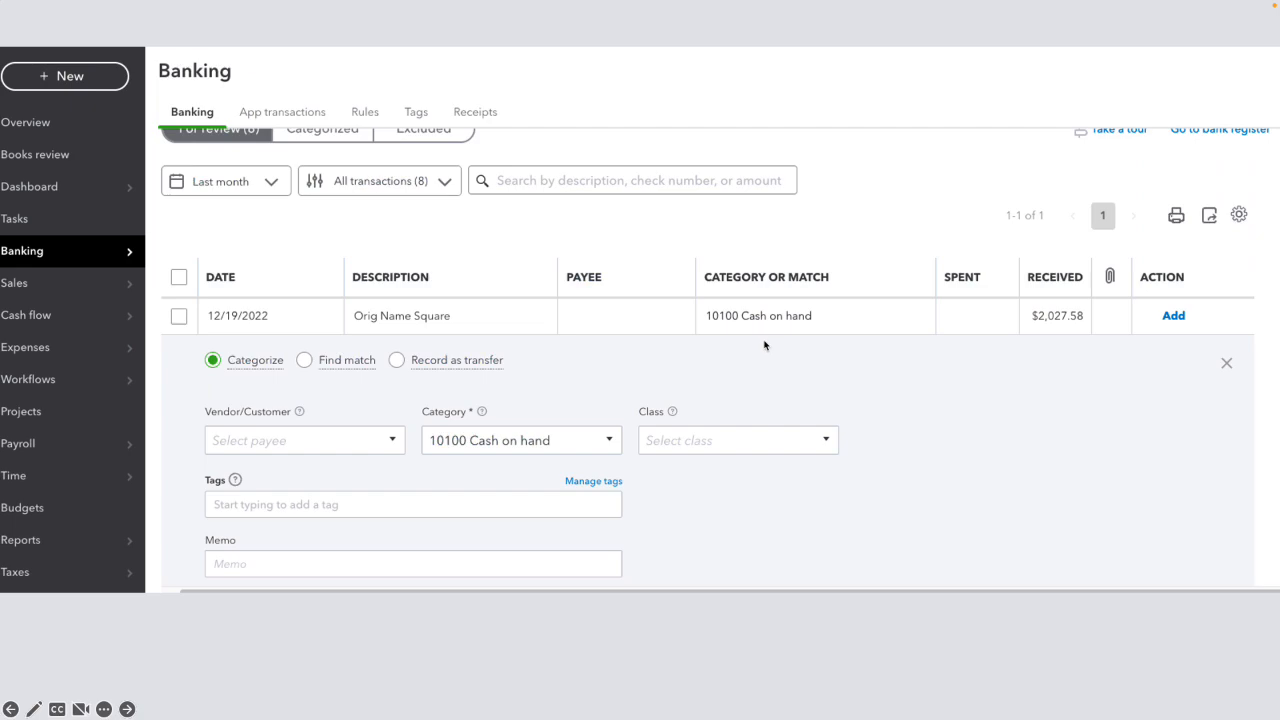
mouse_move(830, 360)
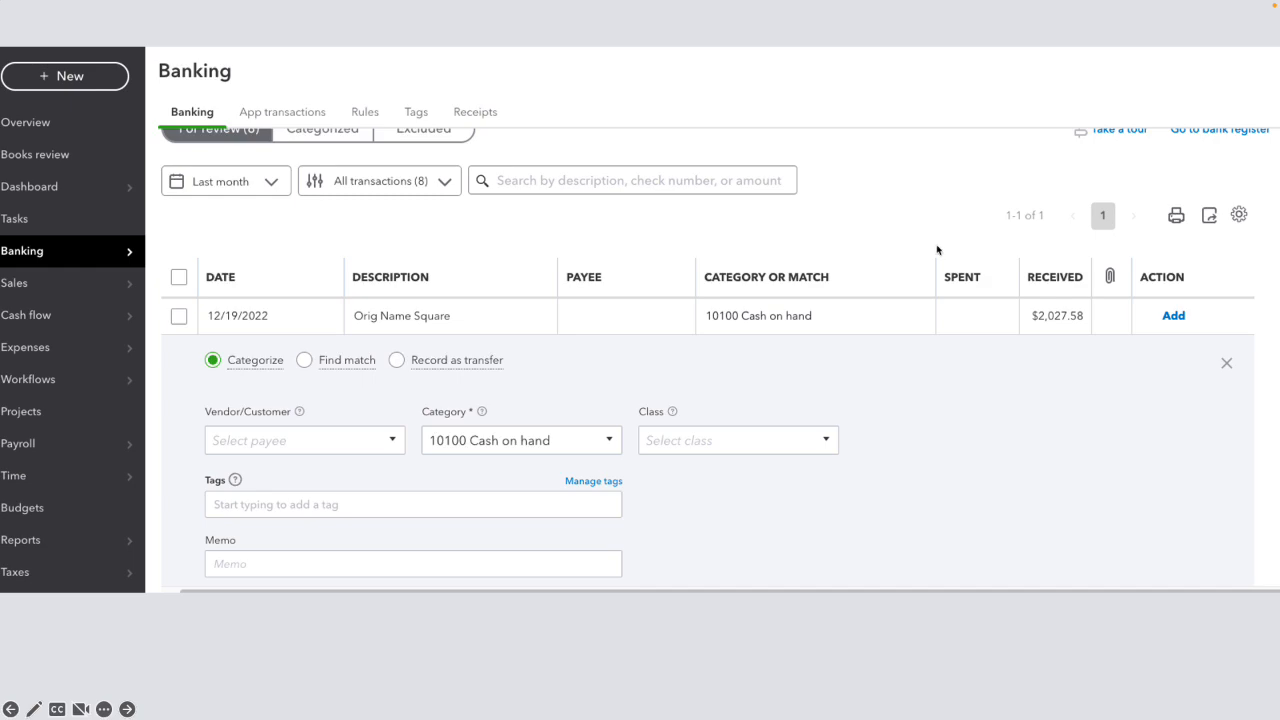
mouse_move(1096, 352)
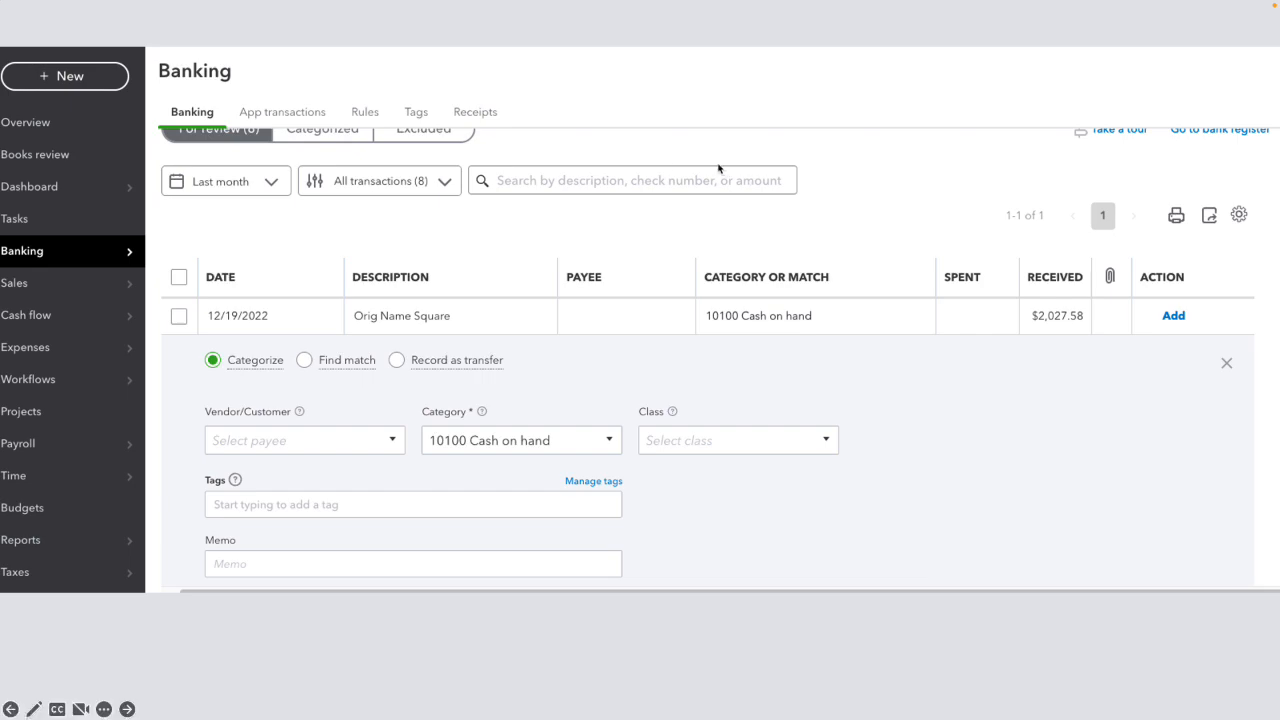
mouse_move(308, 128)
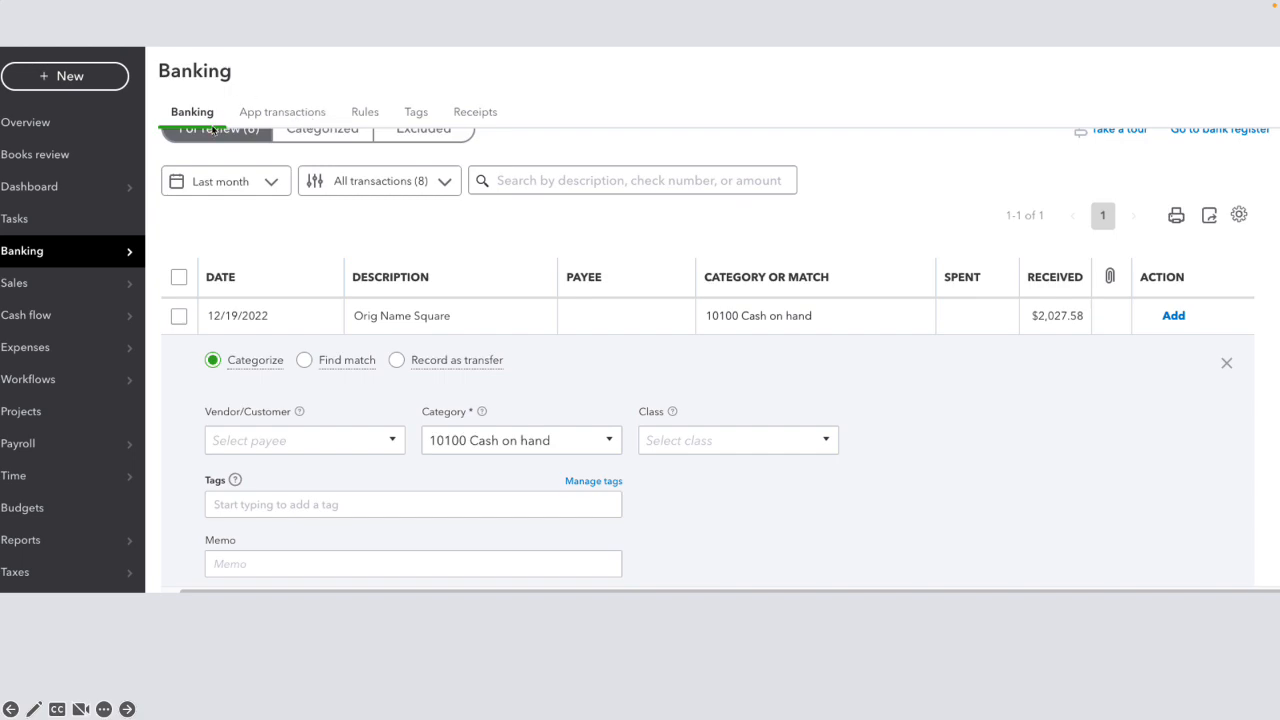
mouse_move(836, 376)
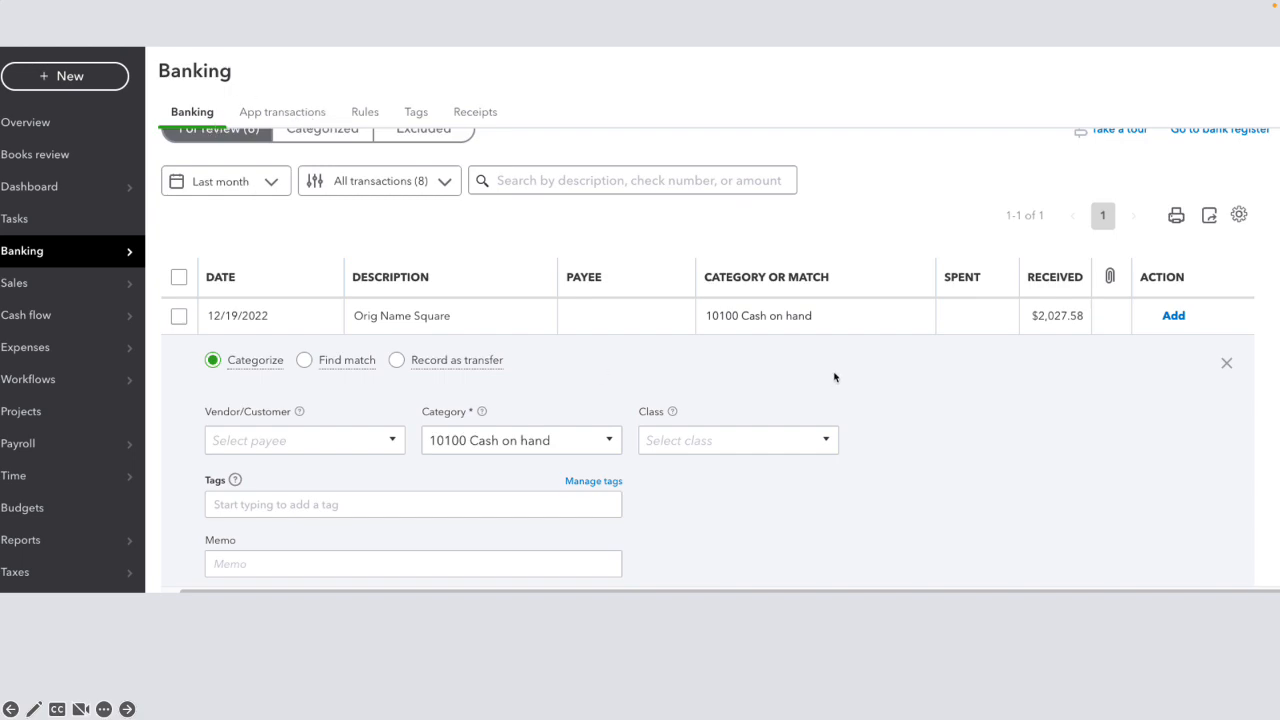
mouse_move(1060, 324)
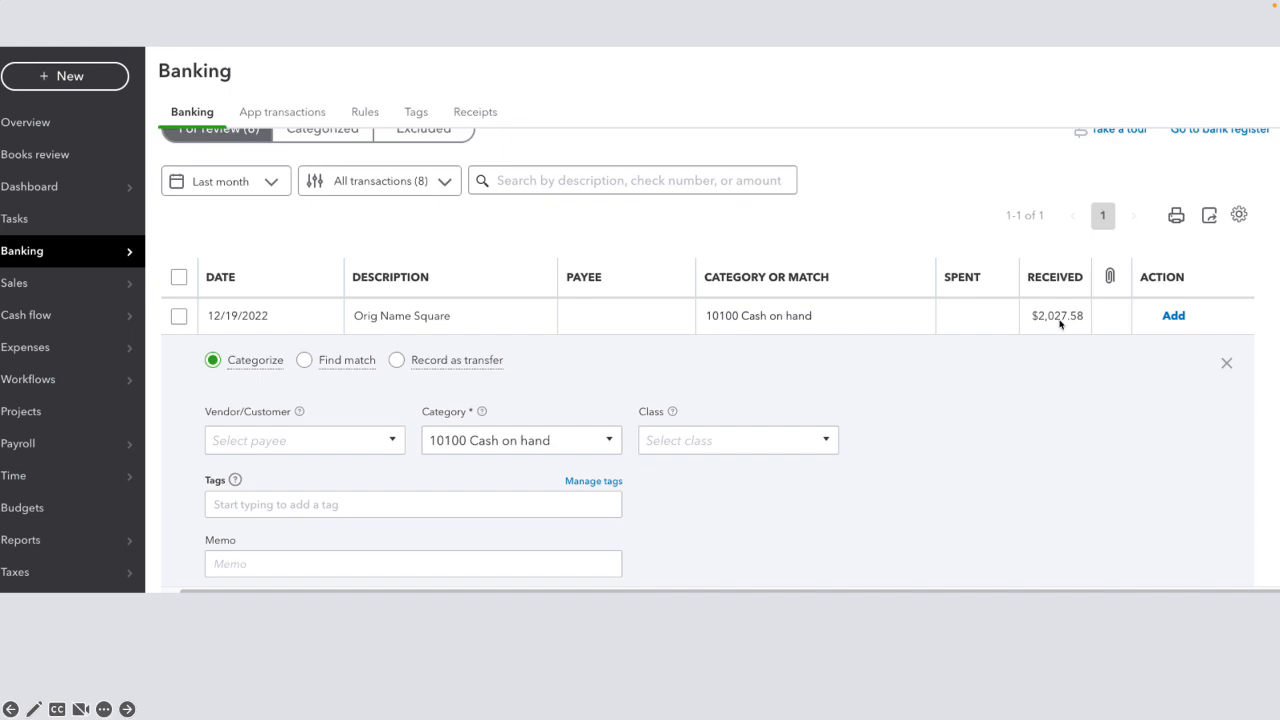
mouse_move(1050, 360)
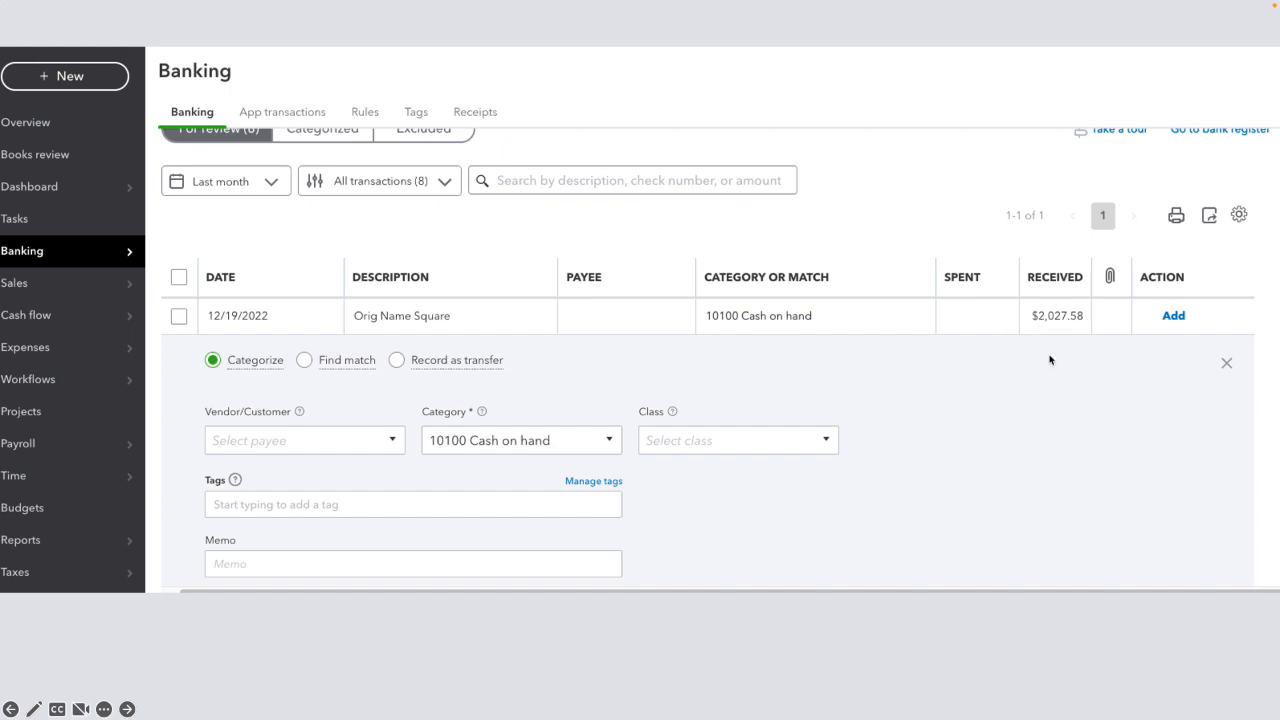
mouse_move(132, 228)
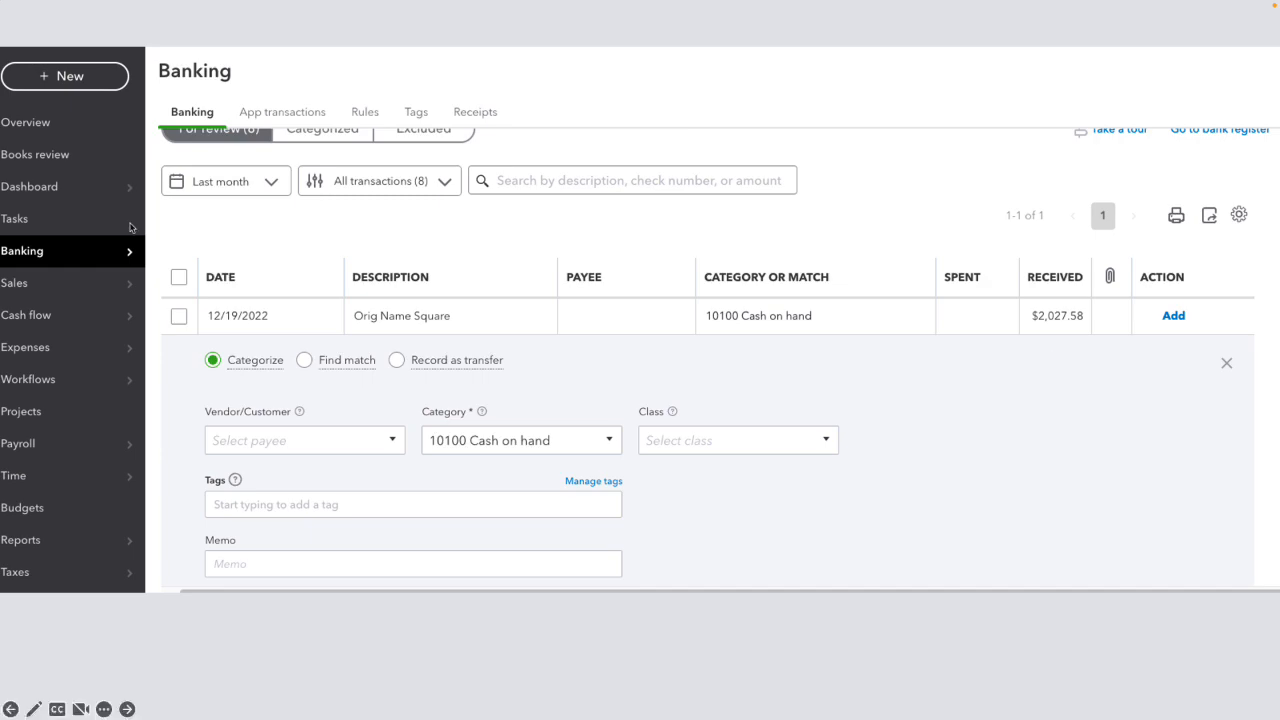
mouse_move(924, 216)
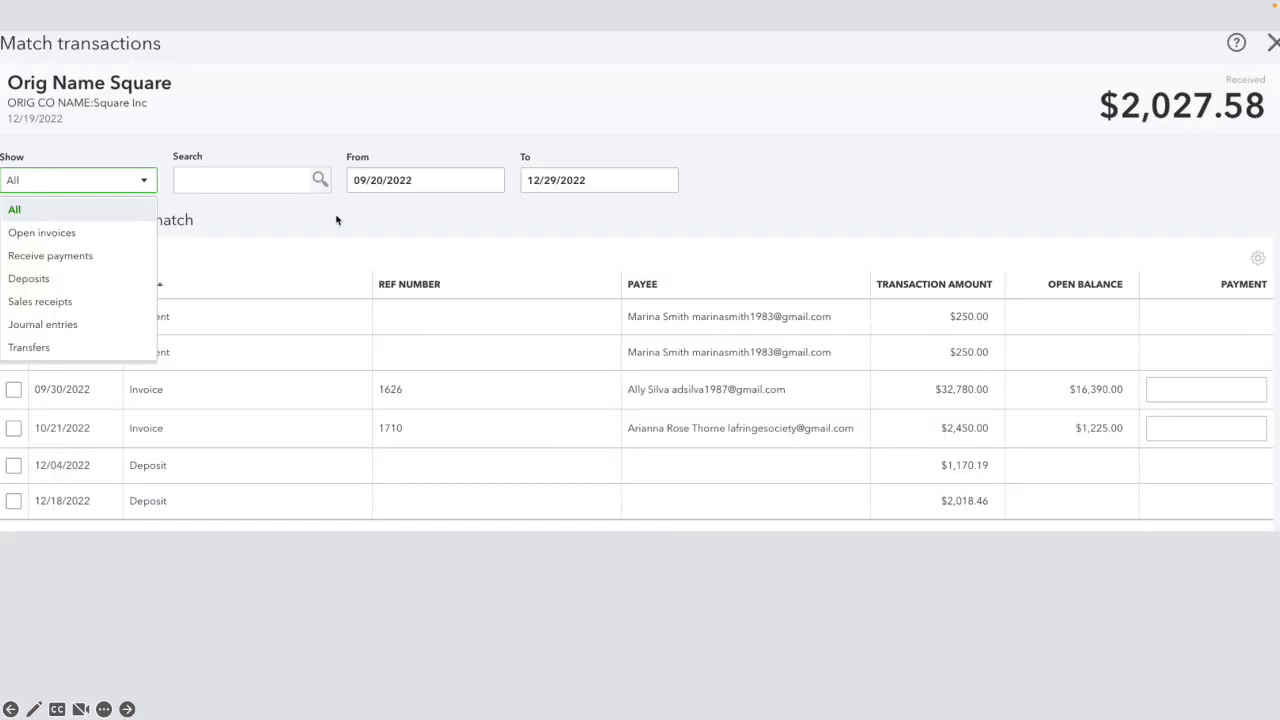
mouse_move(338, 218)
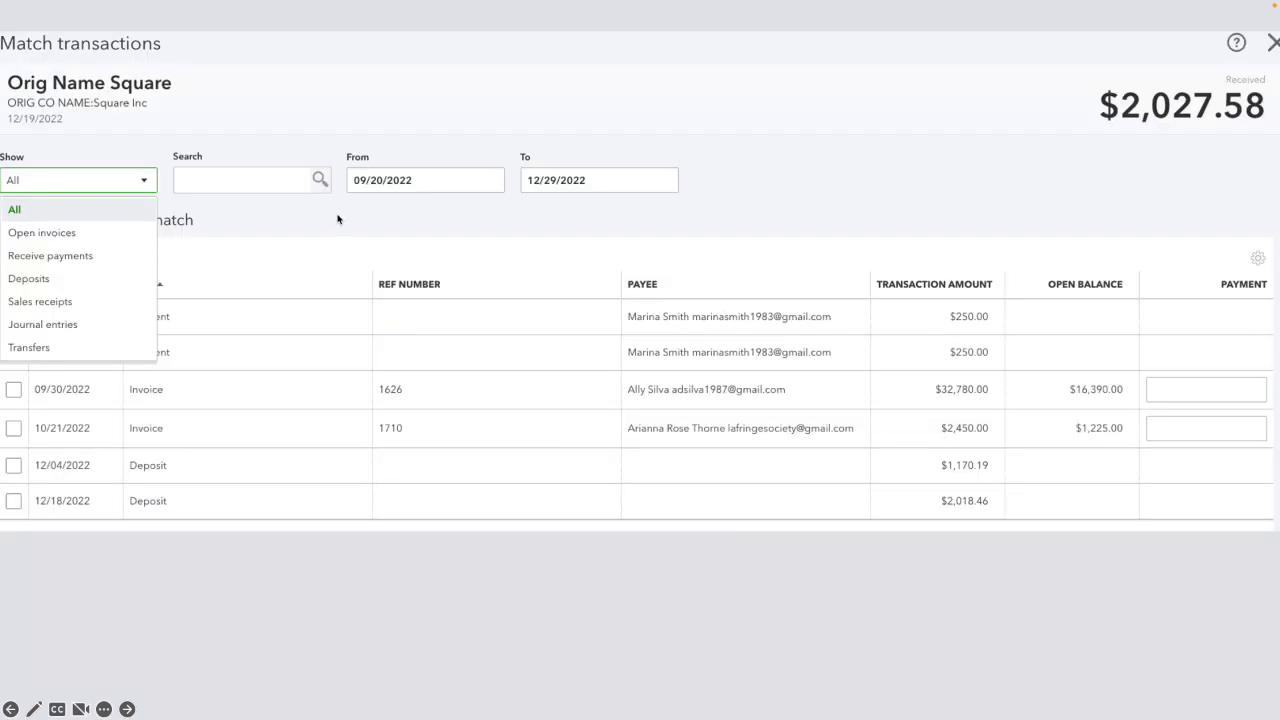
mouse_move(236, 268)
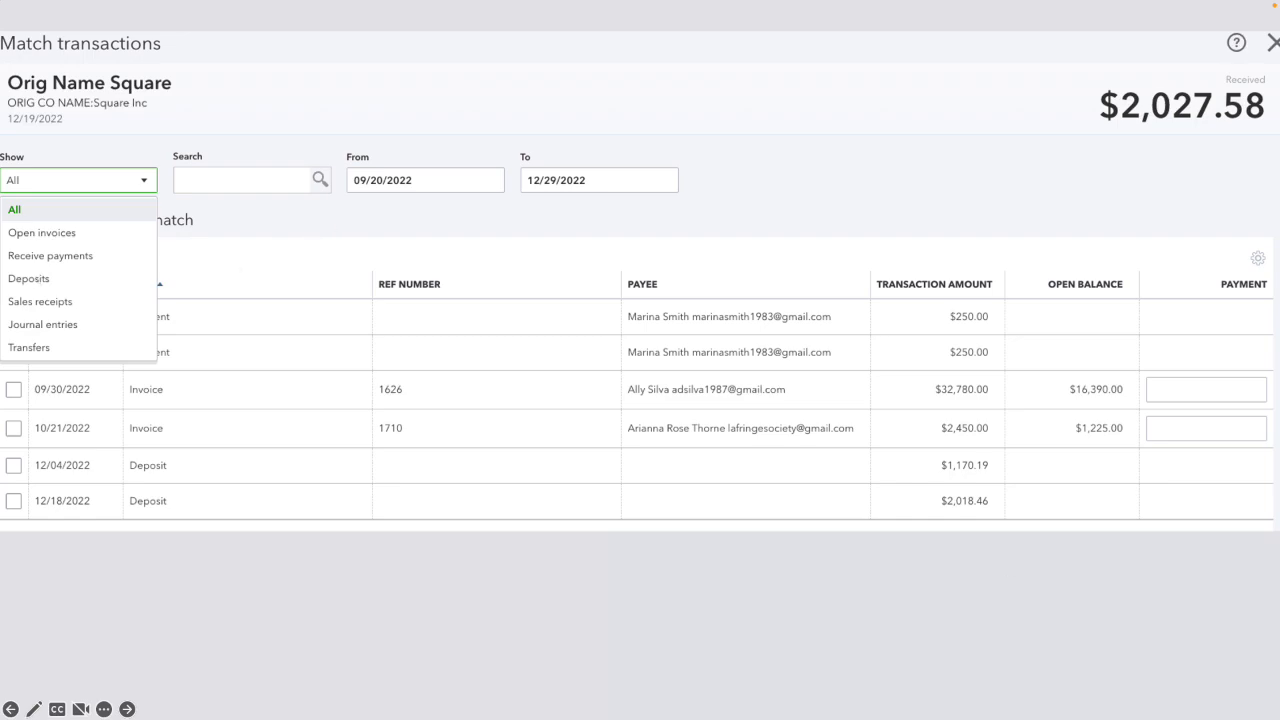
mouse_move(2, 544)
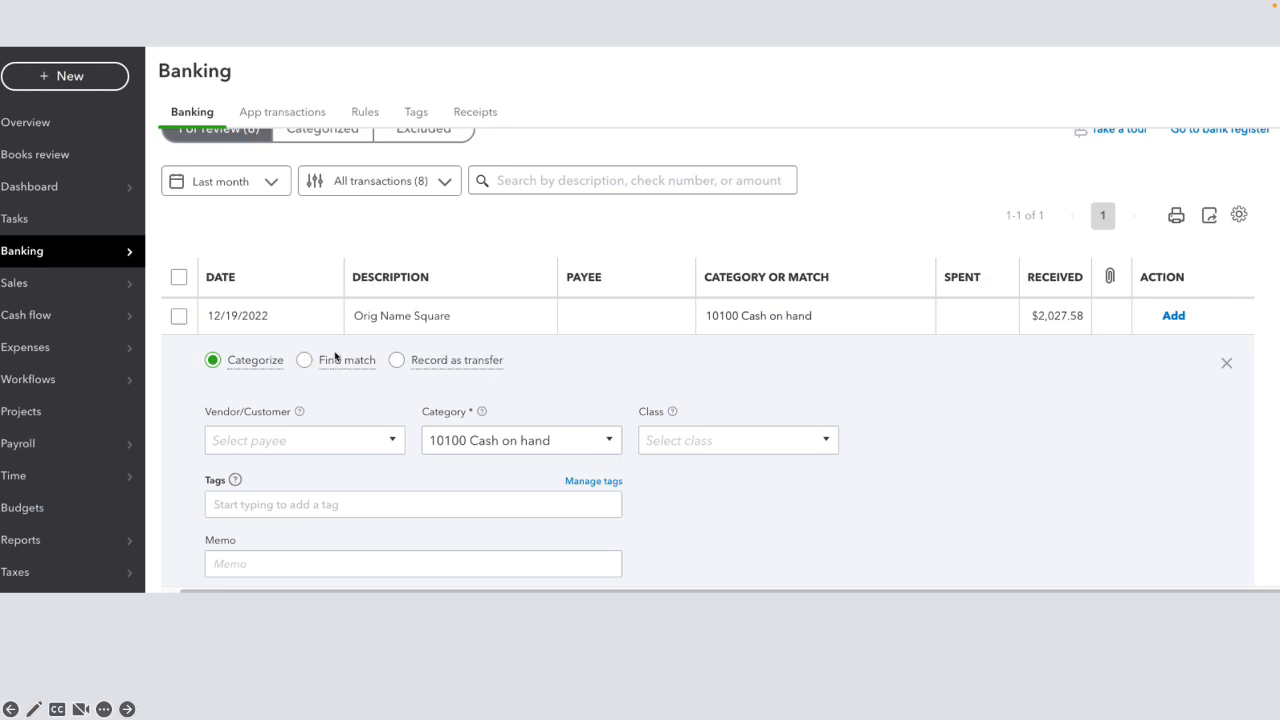
mouse_move(382, 340)
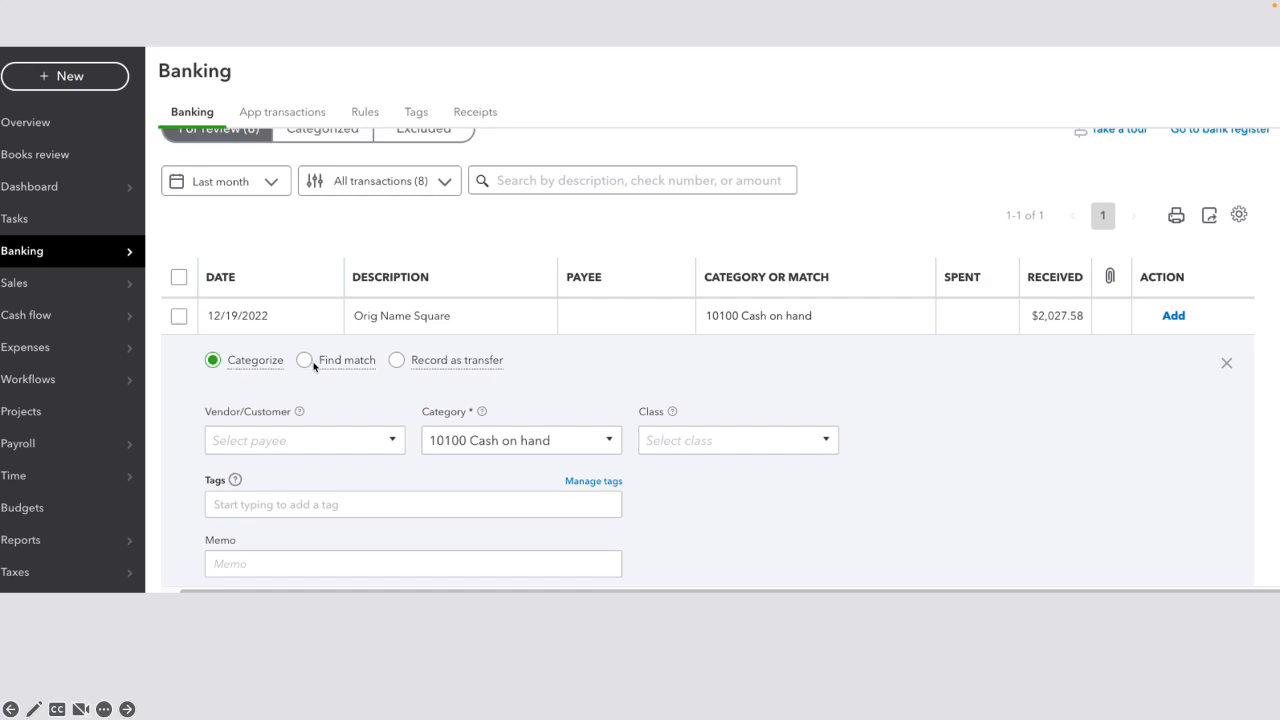
- Move to the Match transactions slide for the $2,027.58 Square deposit
left_click(304, 360)
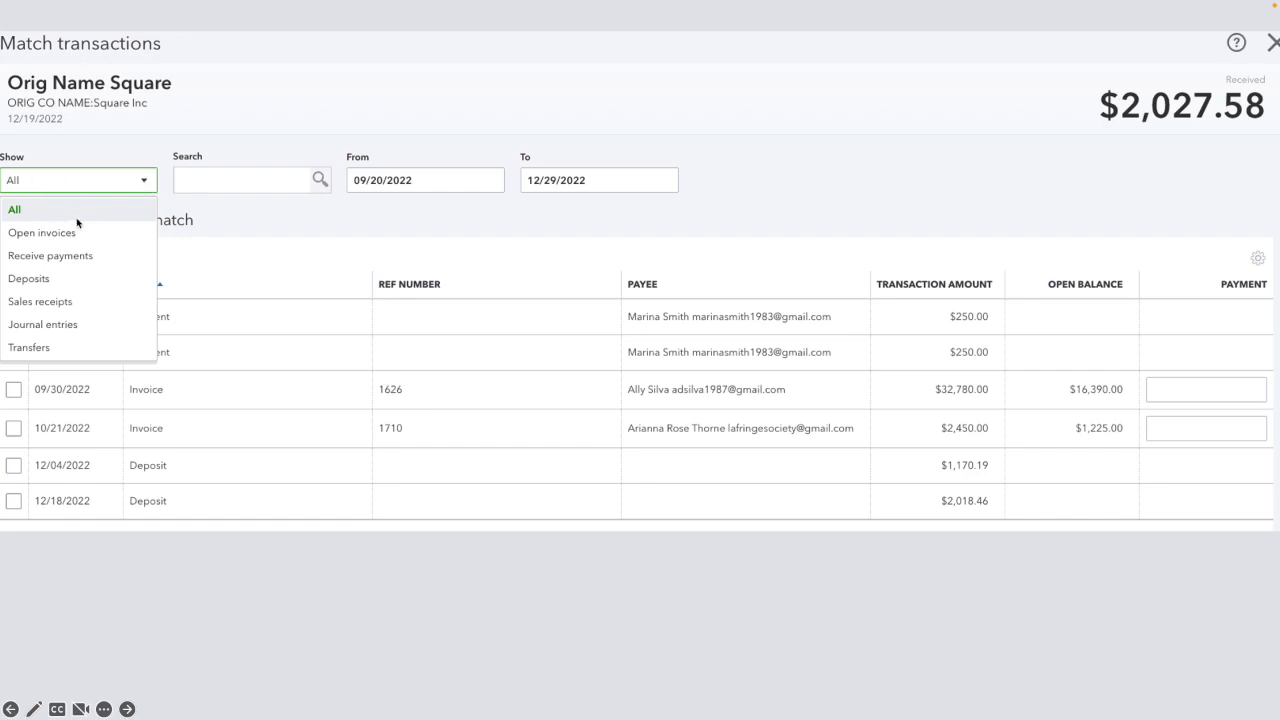
mouse_move(54, 282)
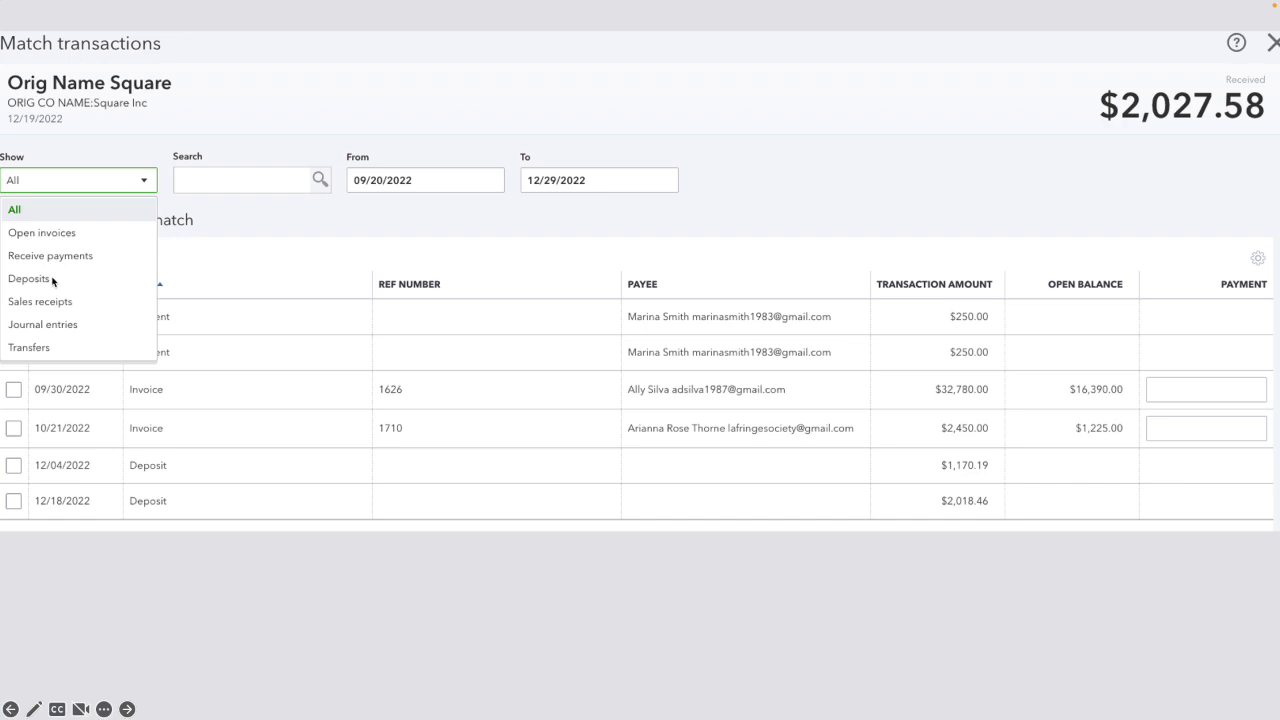
mouse_move(52, 282)
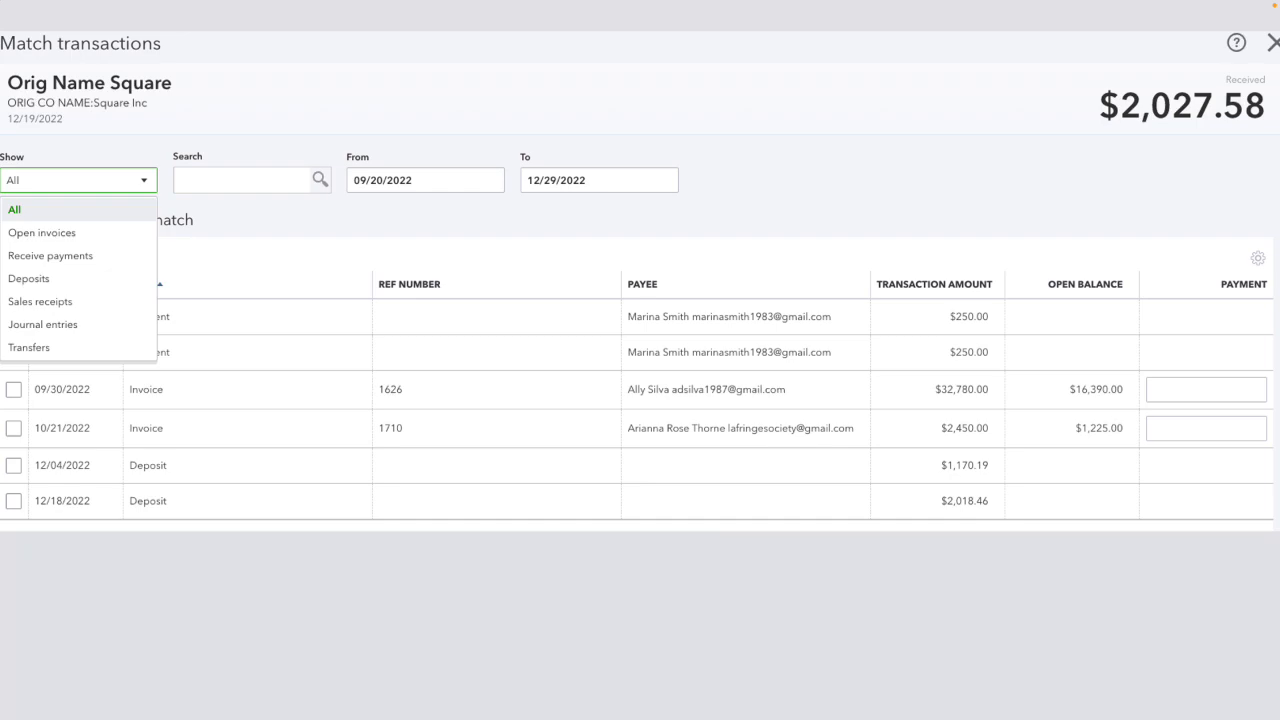
mouse_move(844, 202)
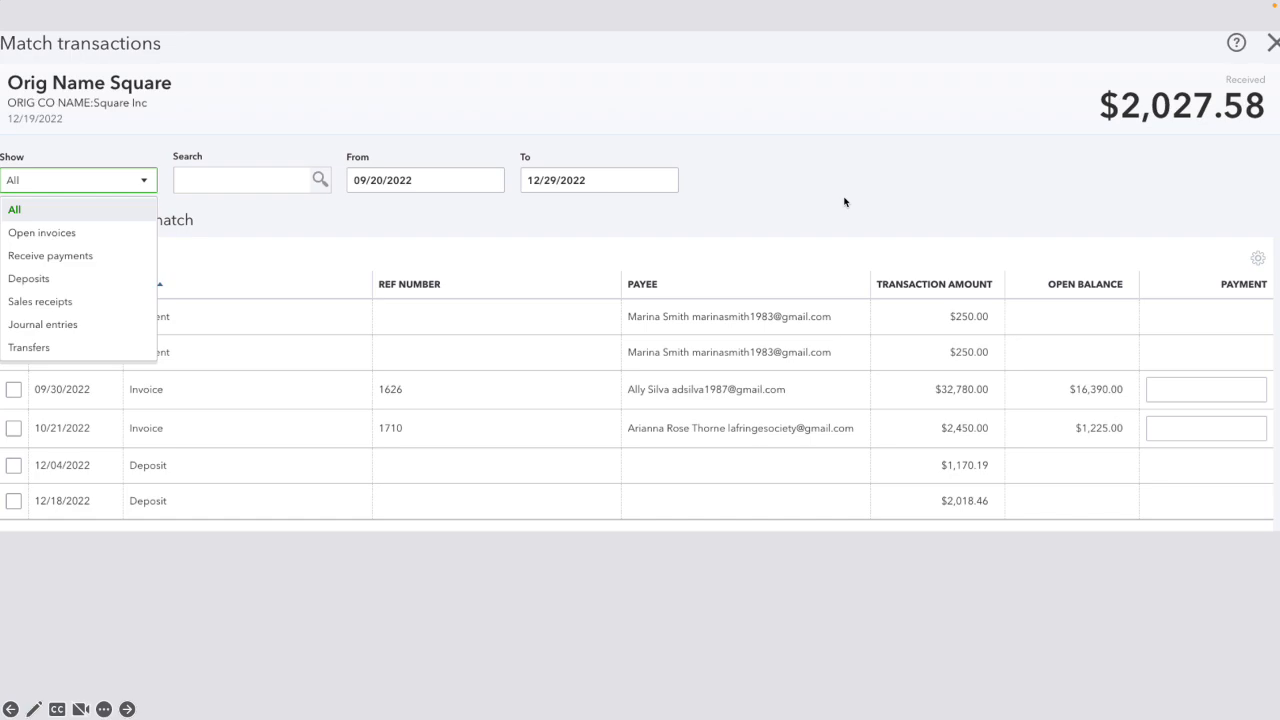
mouse_move(792, 236)
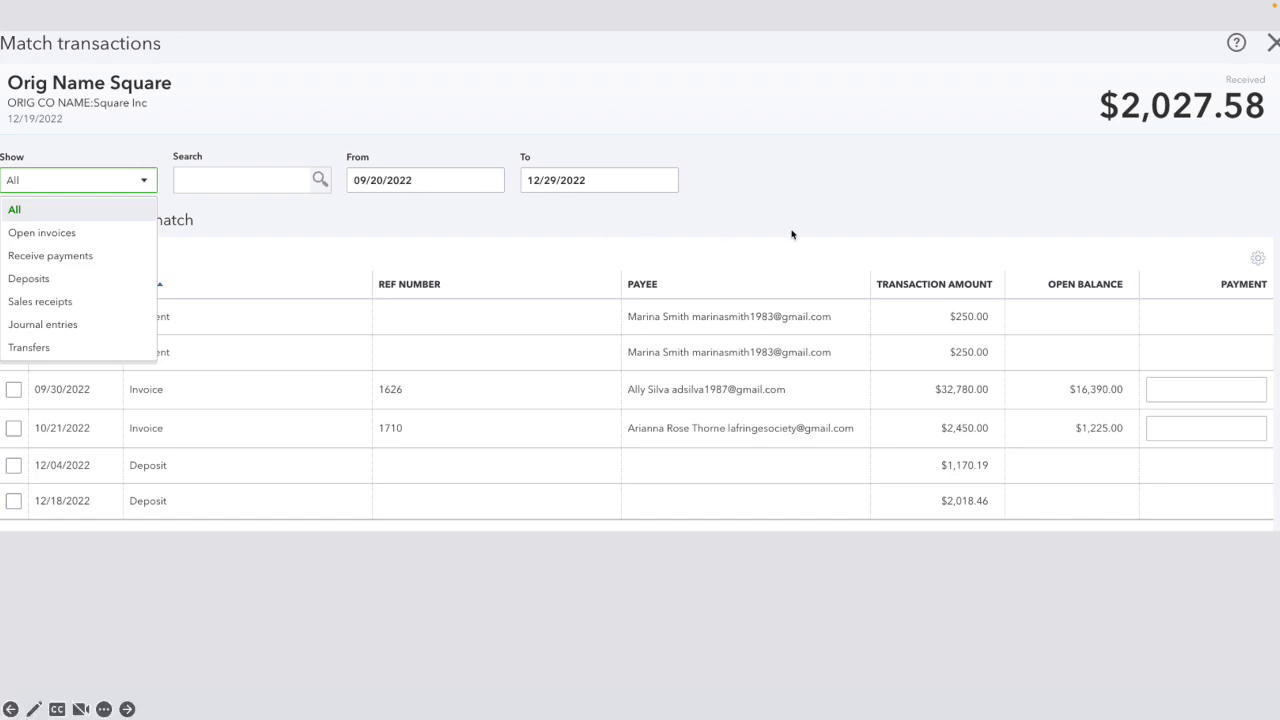
- Advance to the slide matching the $2,018.46 deposit, leaving a $9.12 difference
left_click(28, 278)
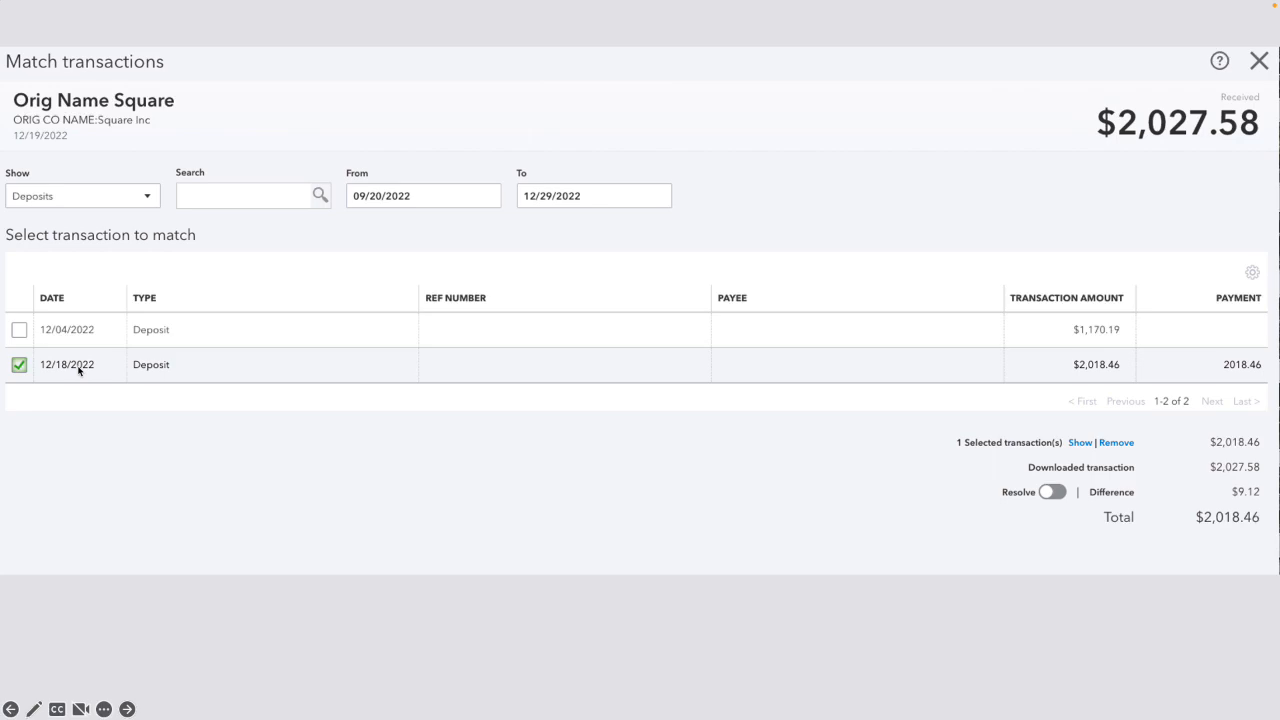
mouse_move(1064, 480)
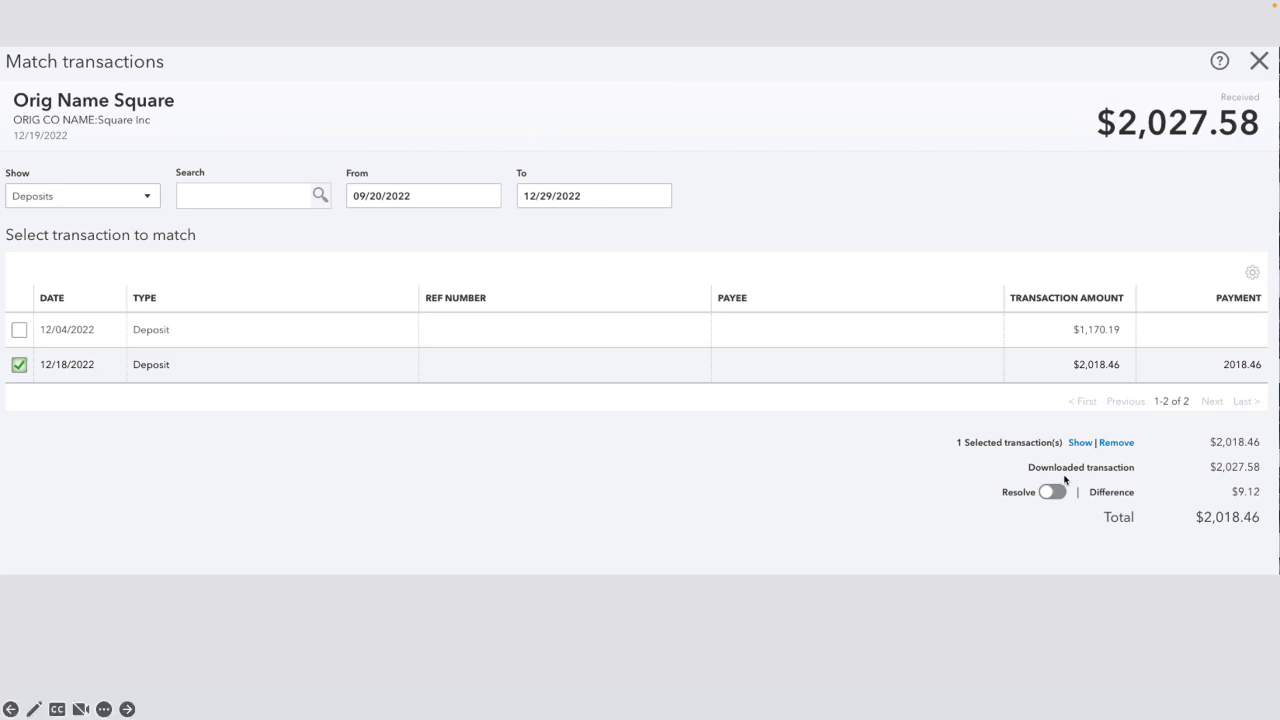
mouse_move(1216, 486)
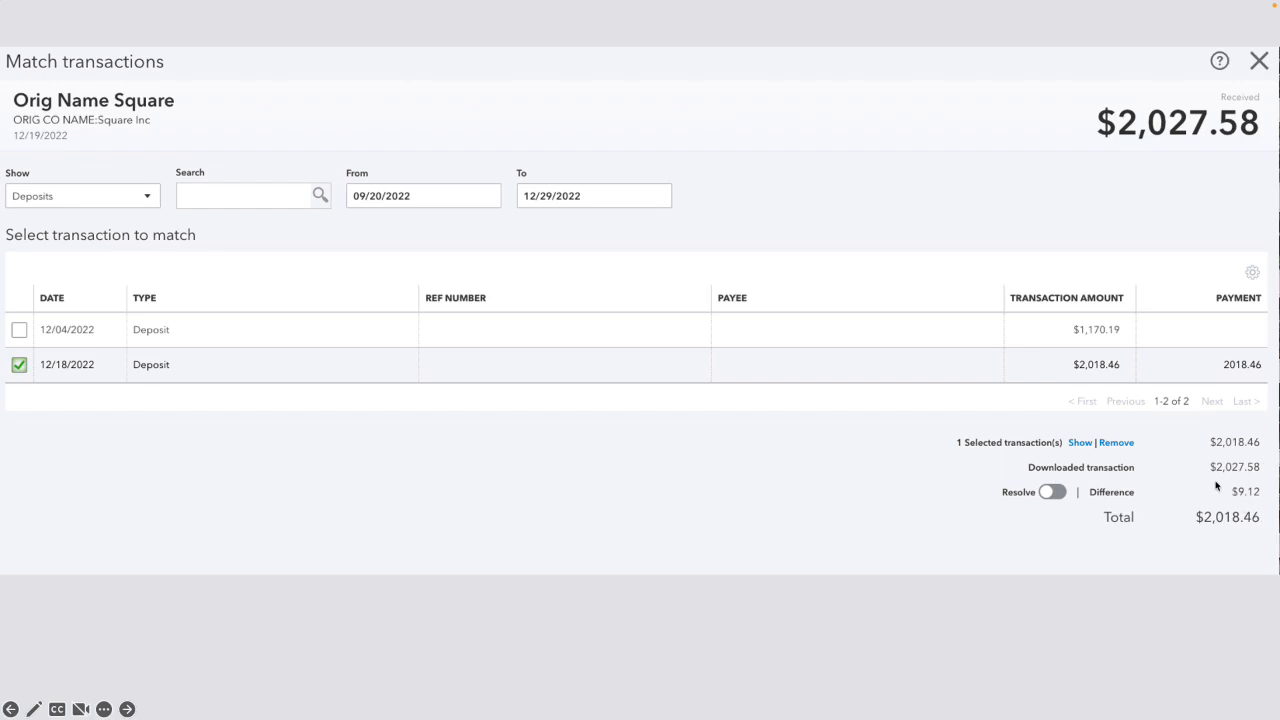
mouse_move(1248, 508)
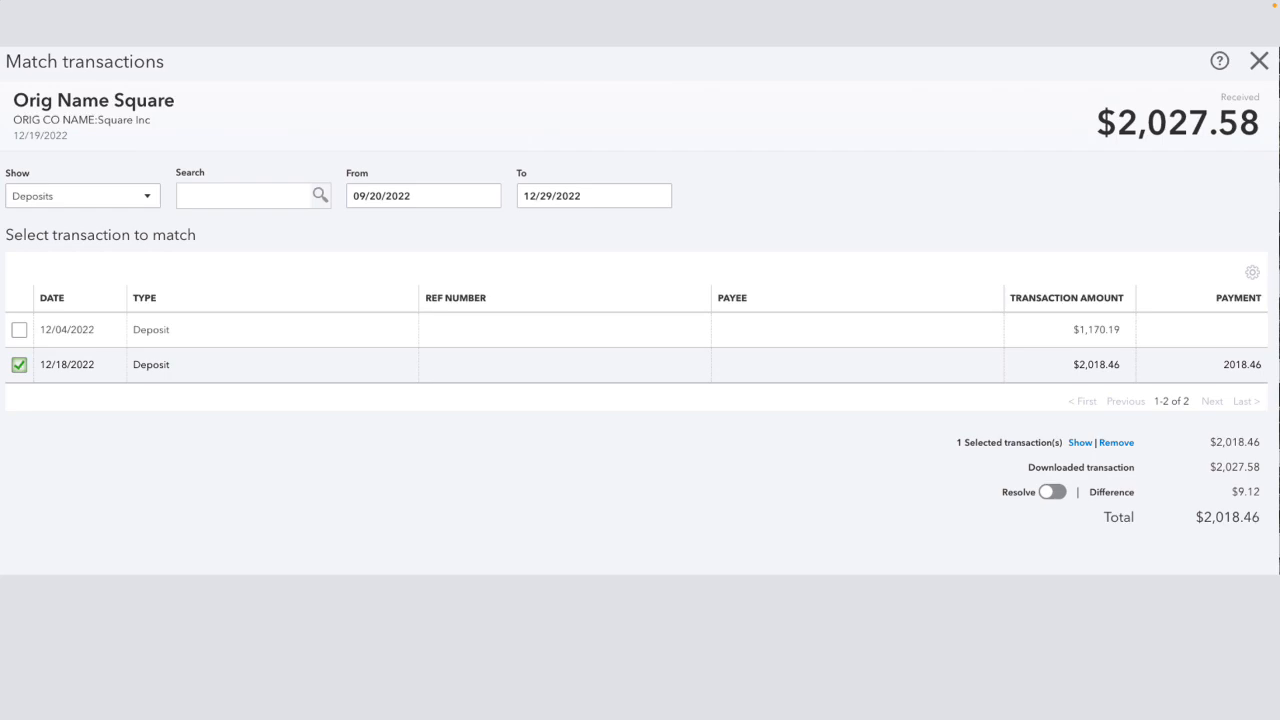
mouse_move(544, 520)
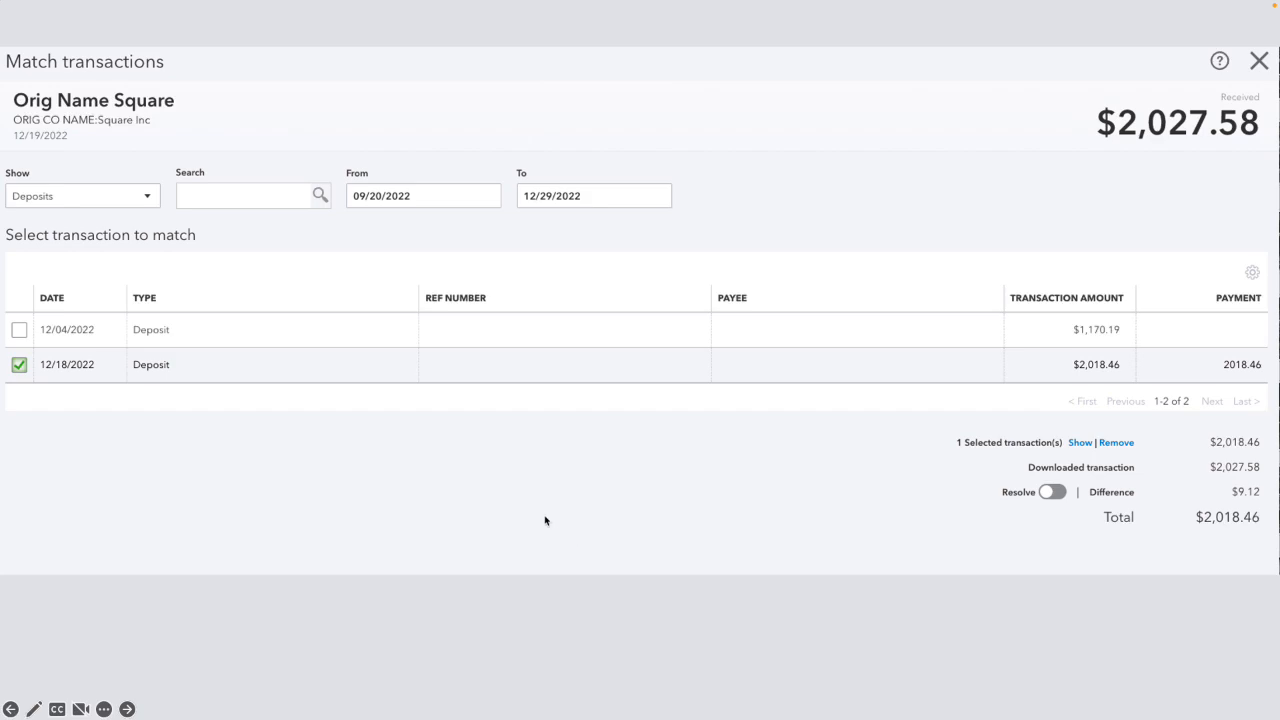
left_click(1052, 492)
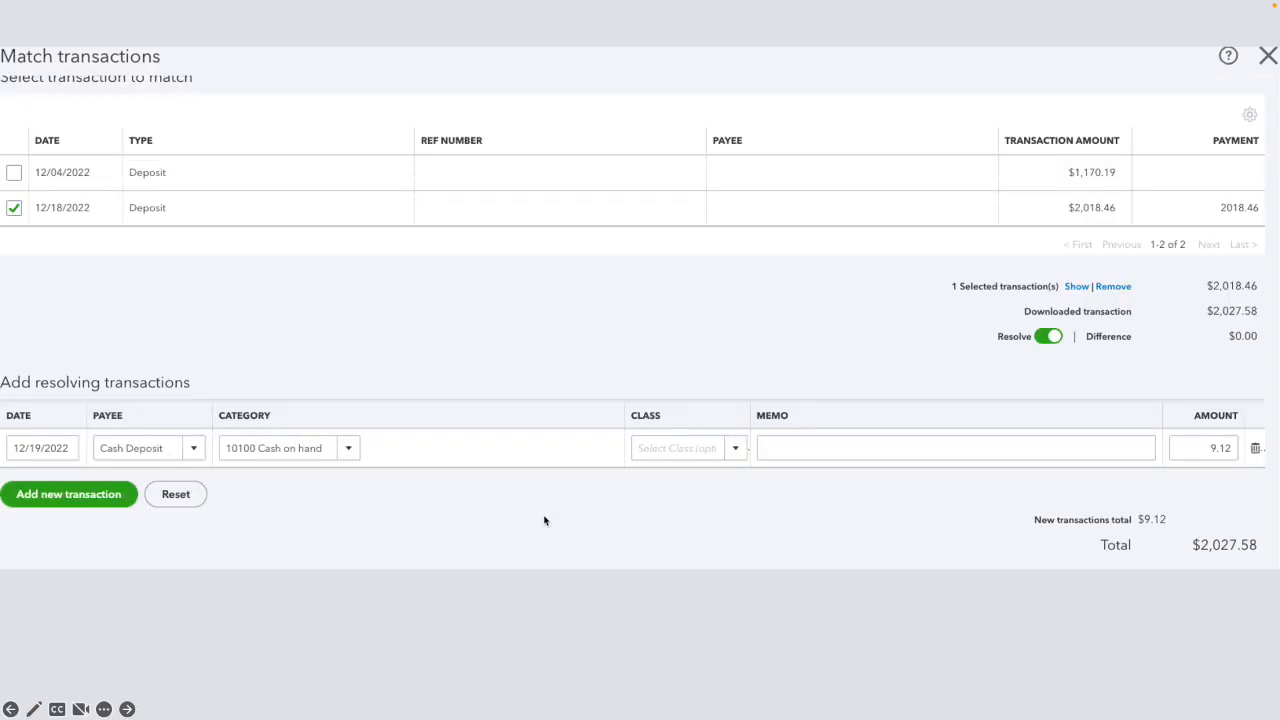
mouse_move(820, 284)
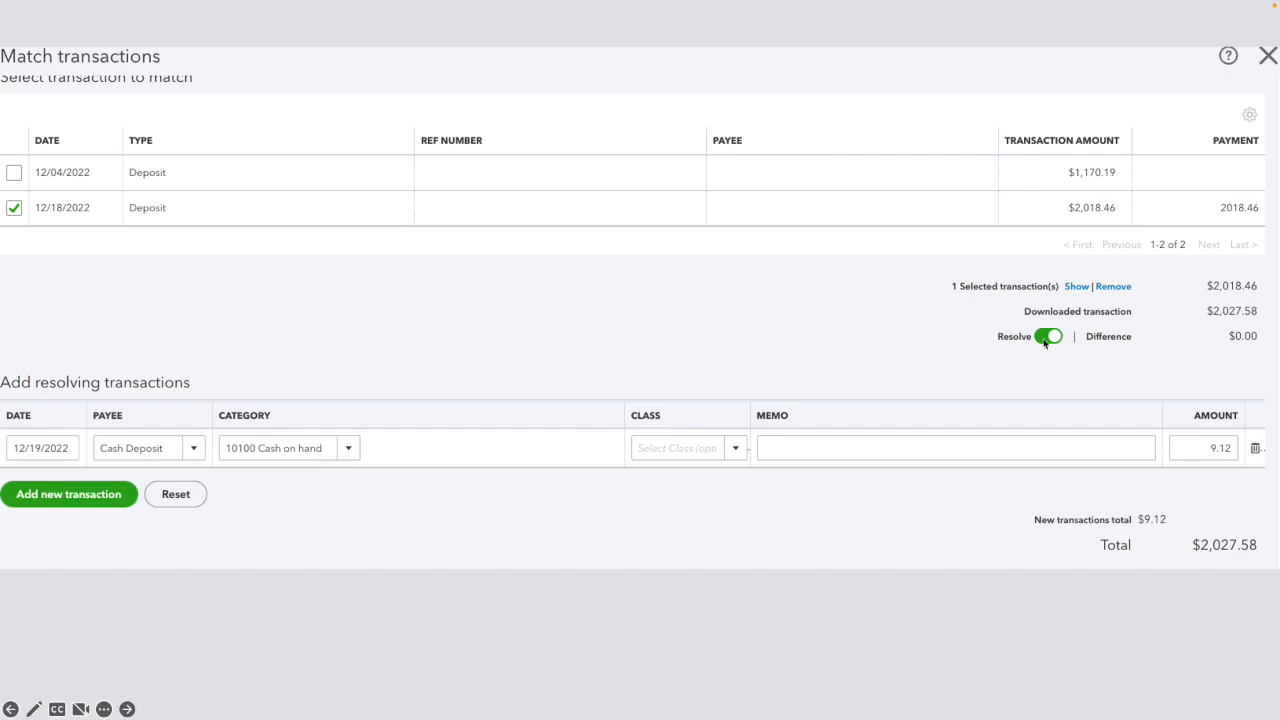
left_click(1048, 336)
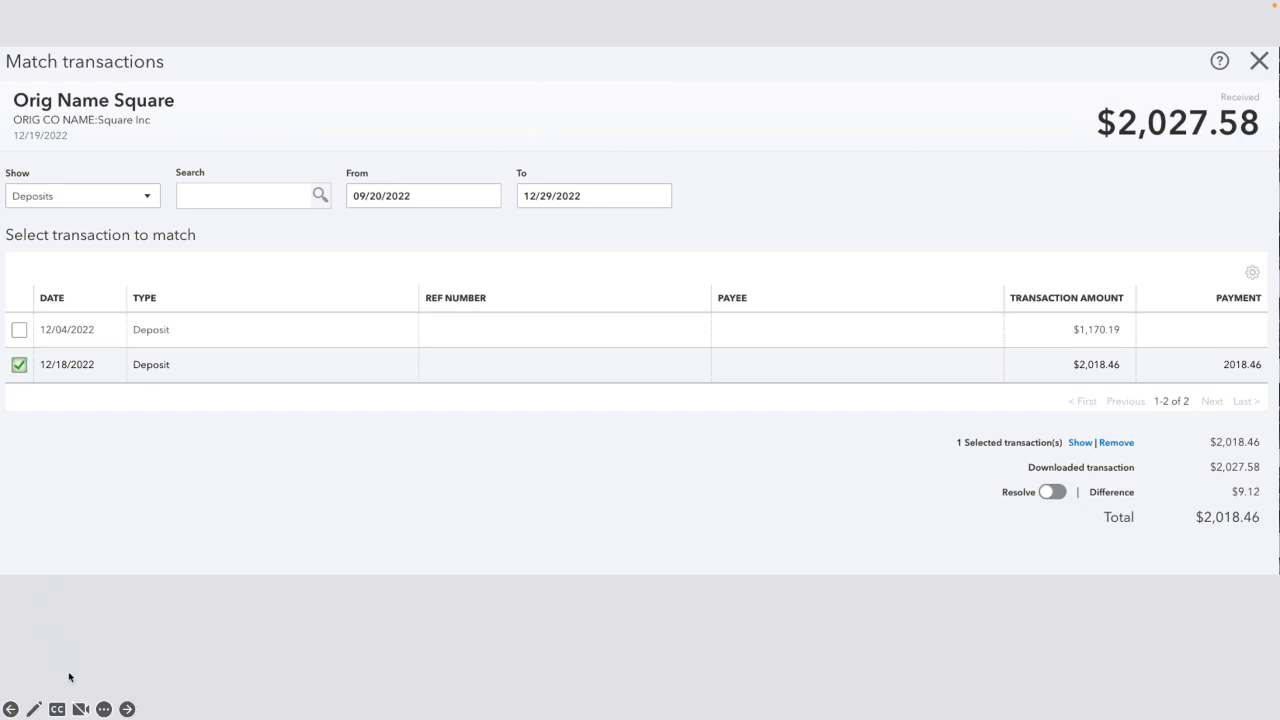
- Advance to the slide where a $9.12 Cash on hand entry brings the difference to $0.00
left_click(1048, 492)
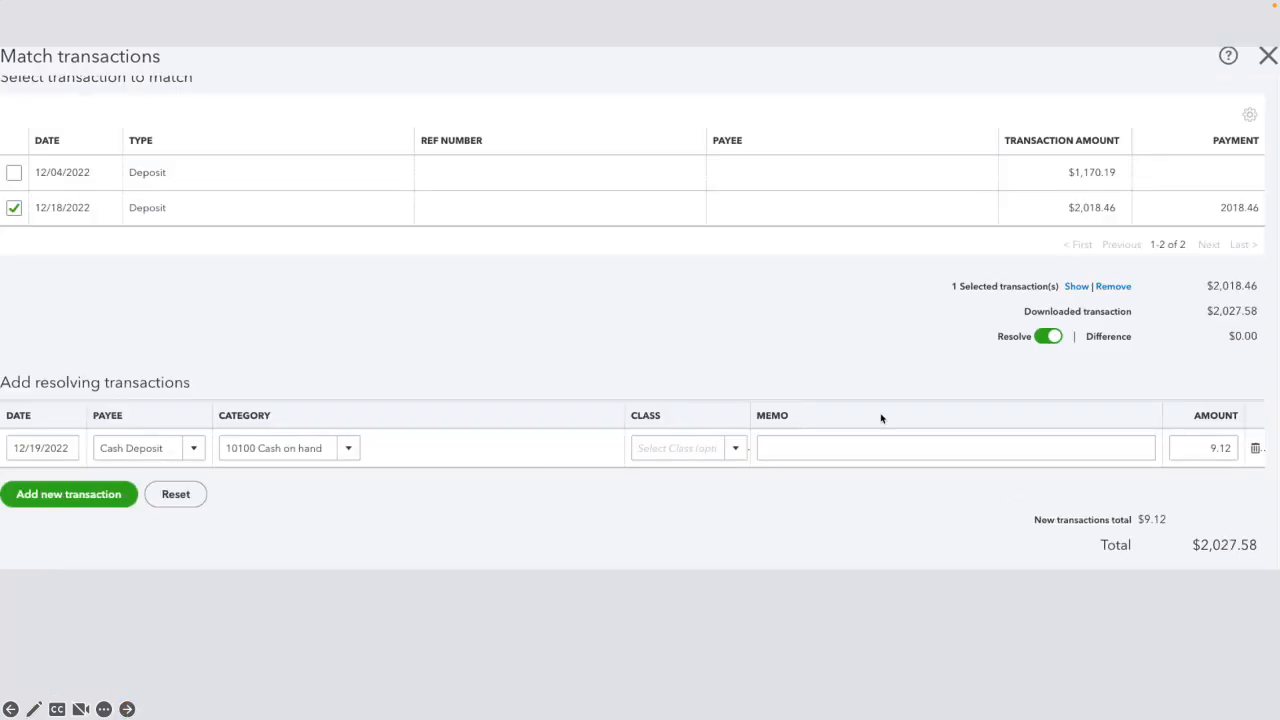
mouse_move(932, 438)
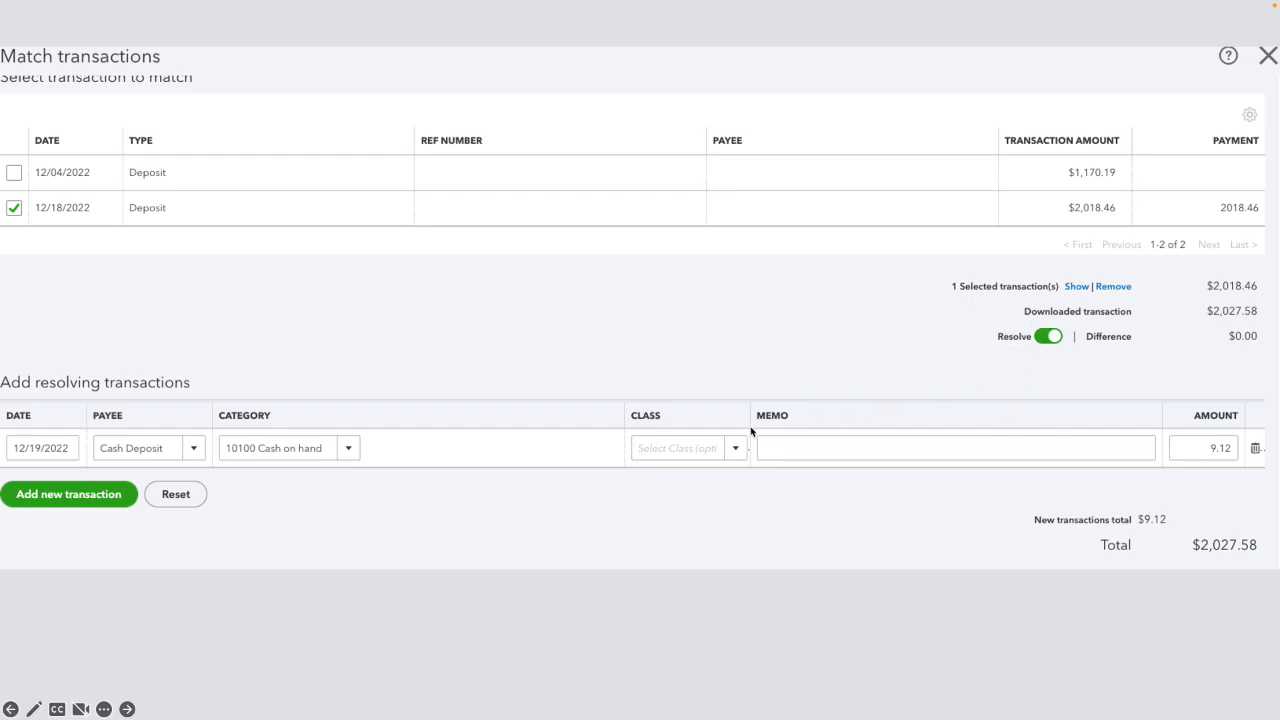
mouse_move(624, 516)
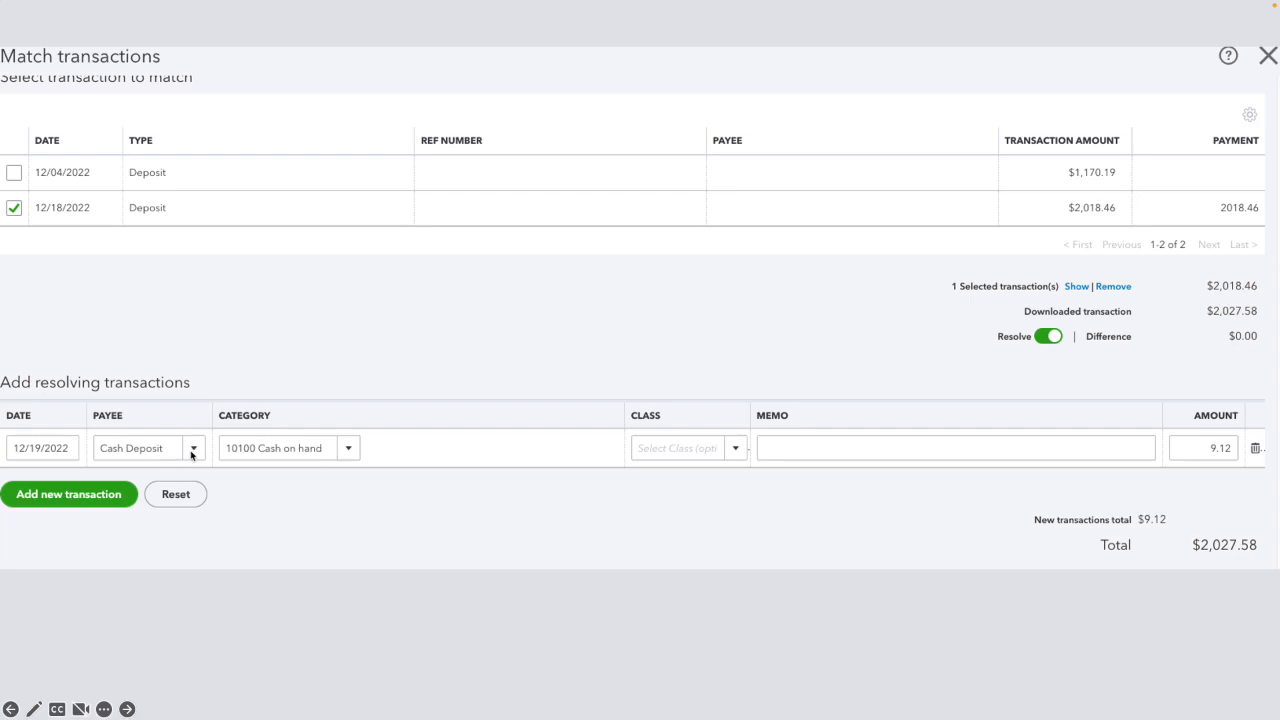
mouse_move(232, 472)
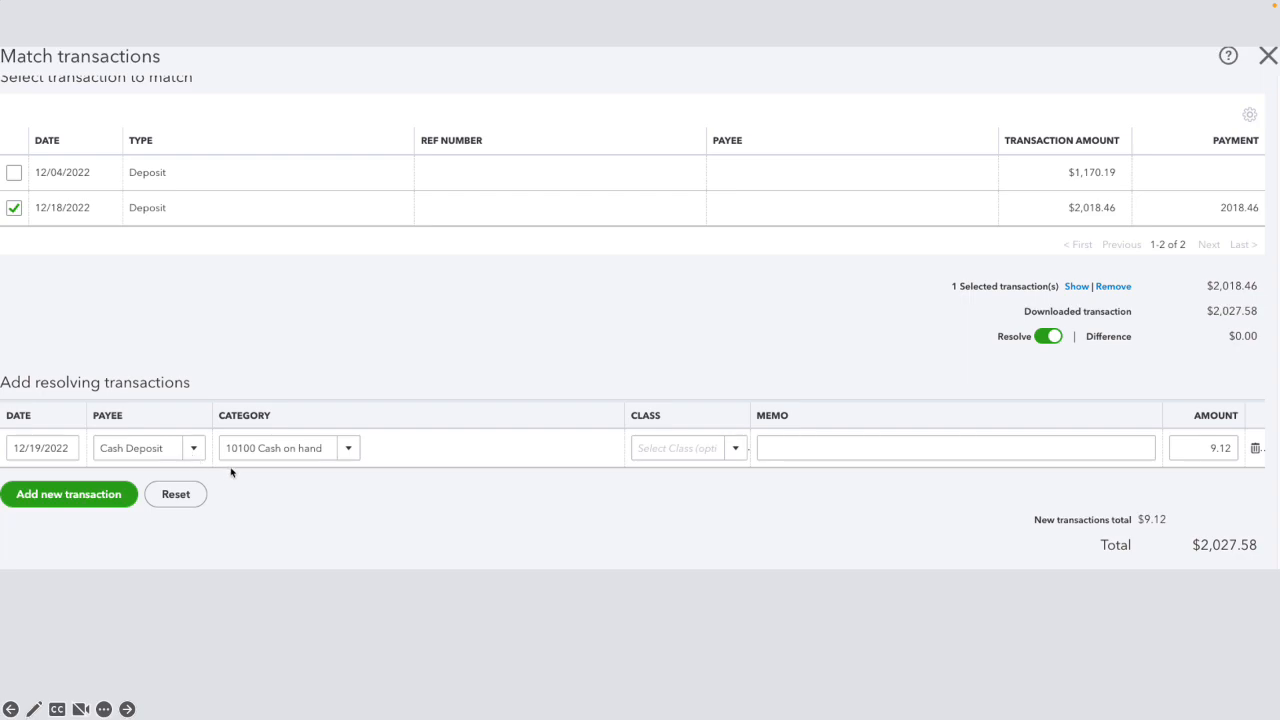
mouse_move(368, 468)
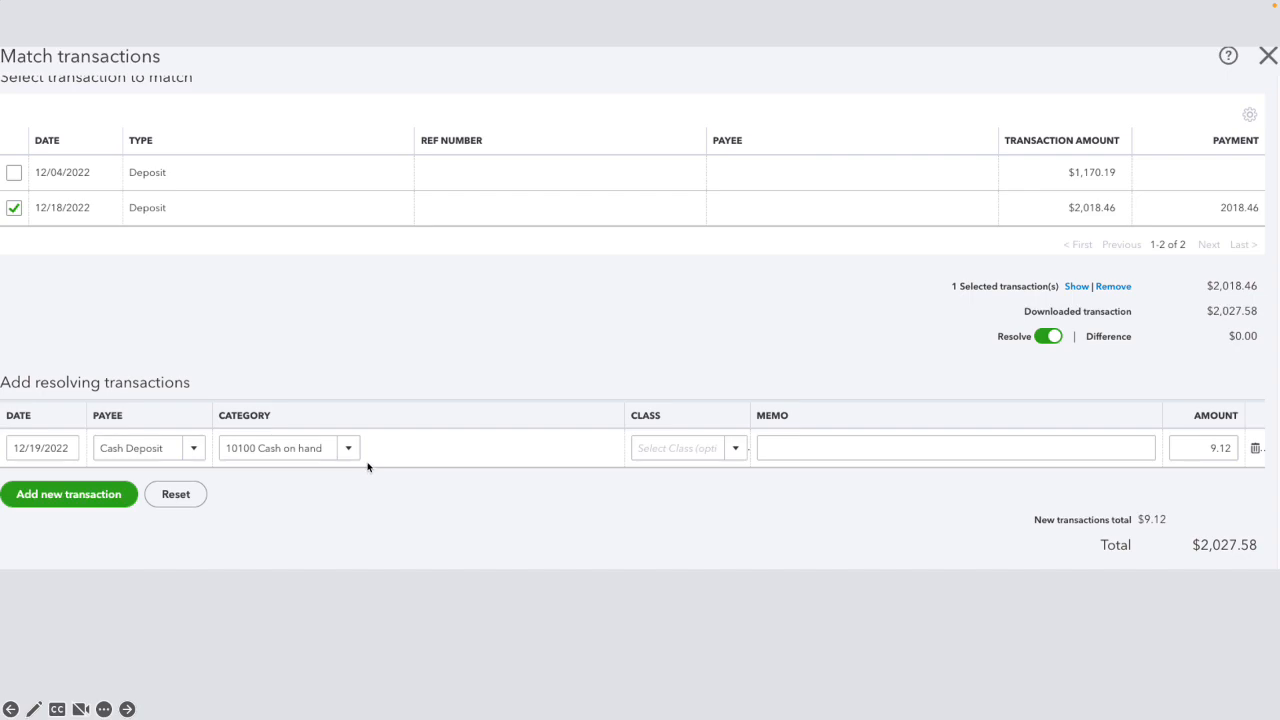
mouse_move(352, 468)
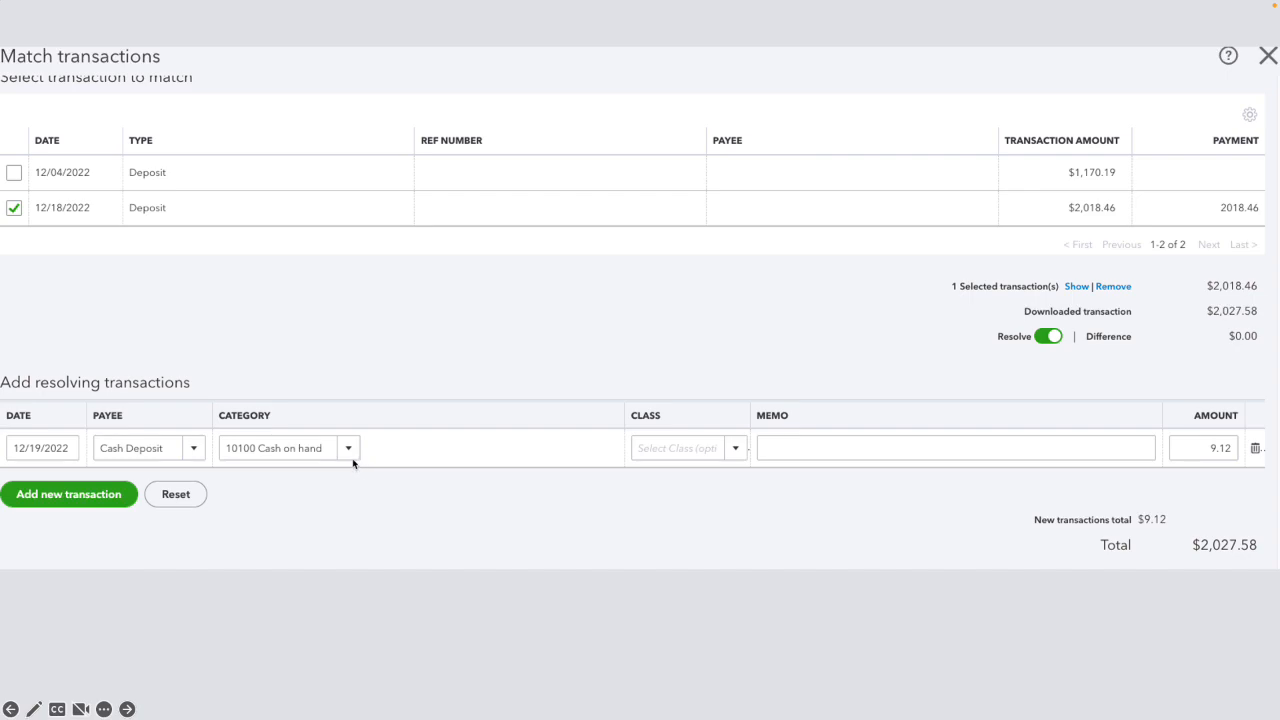
mouse_move(352, 464)
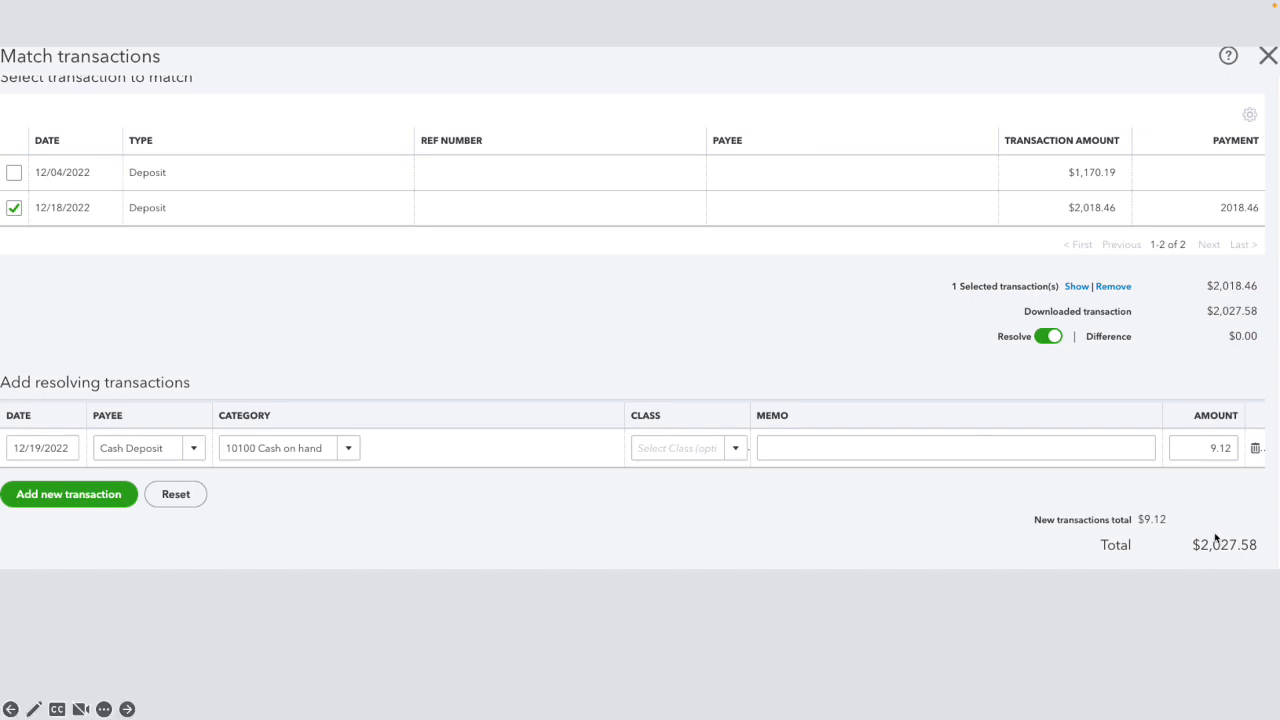
mouse_move(1188, 530)
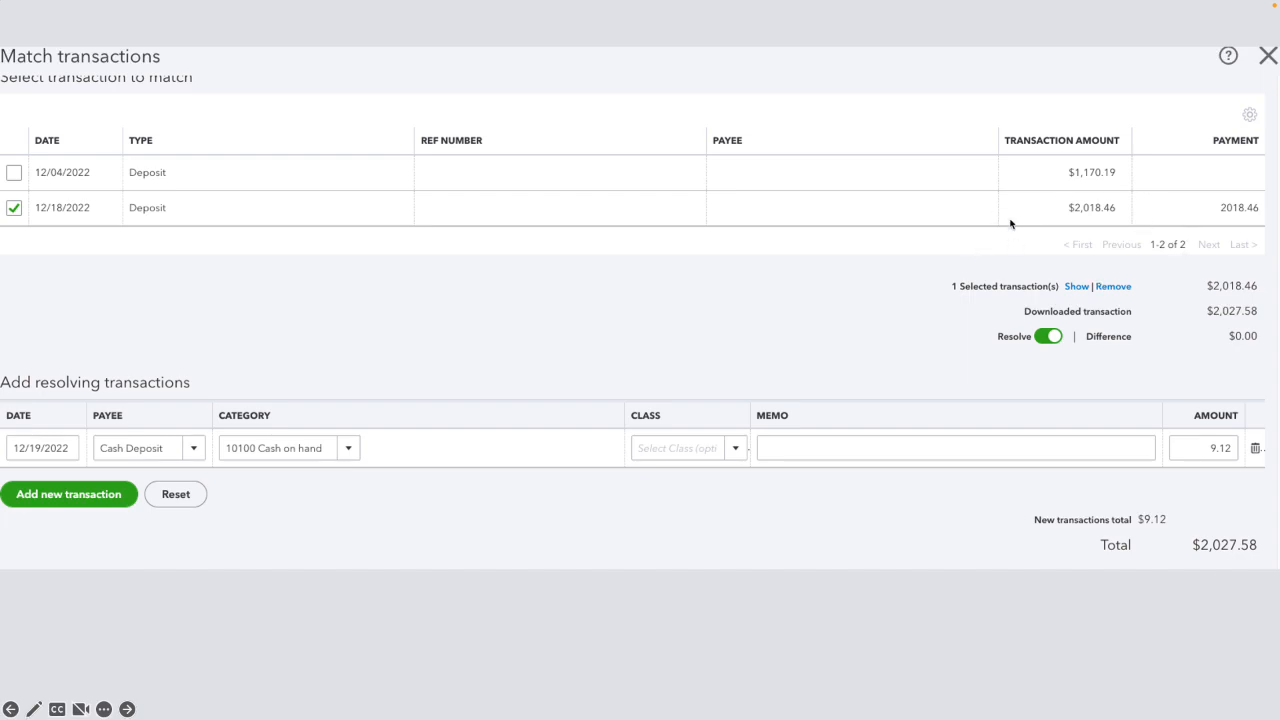
mouse_move(1236, 452)
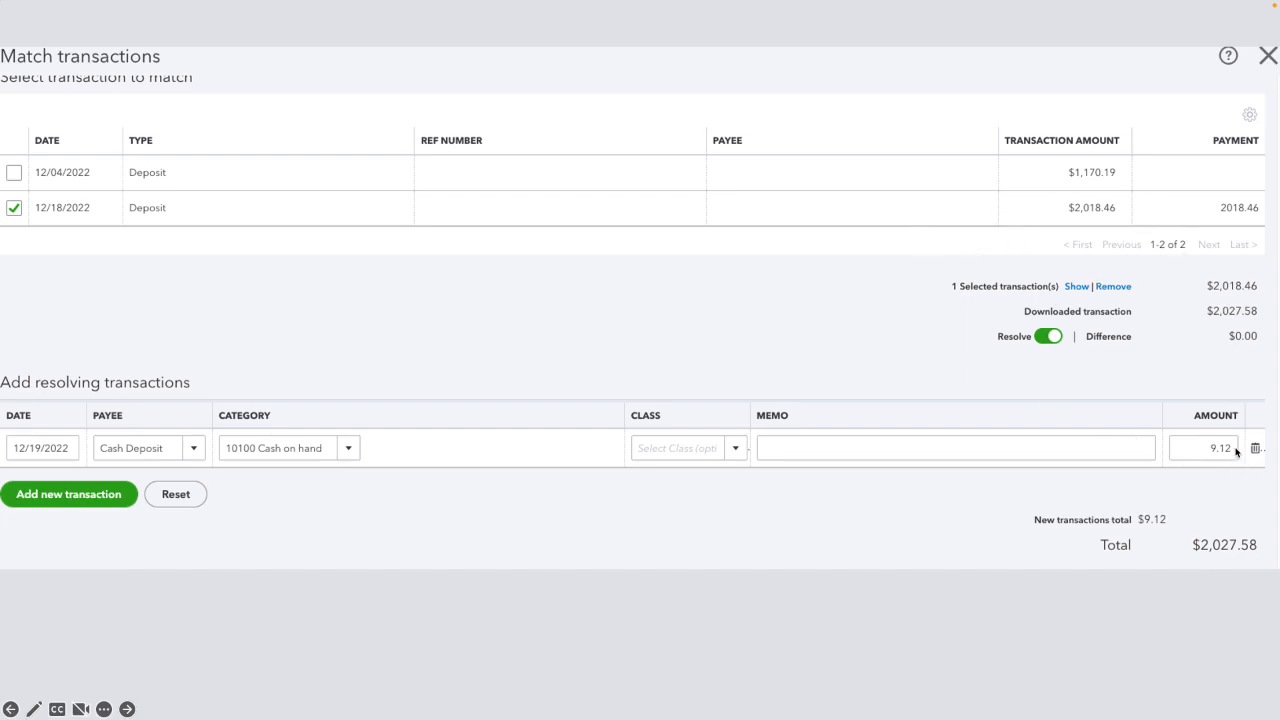
mouse_move(1222, 472)
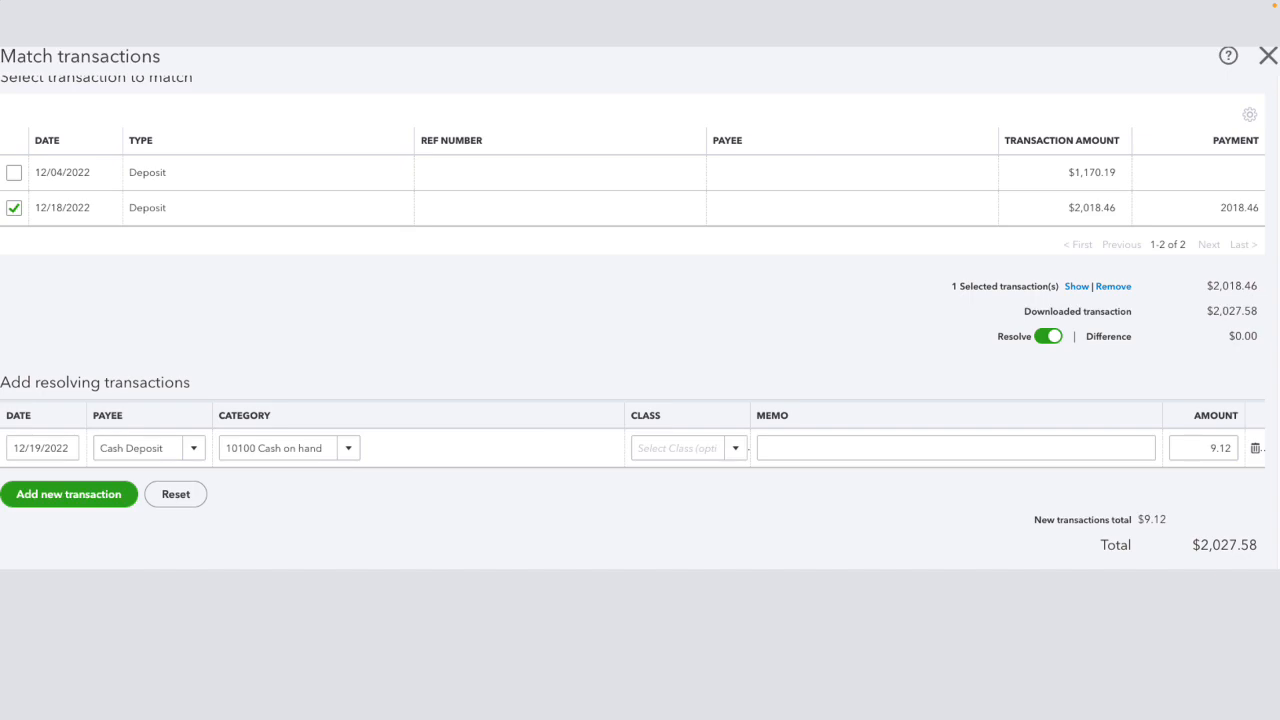
mouse_move(1176, 310)
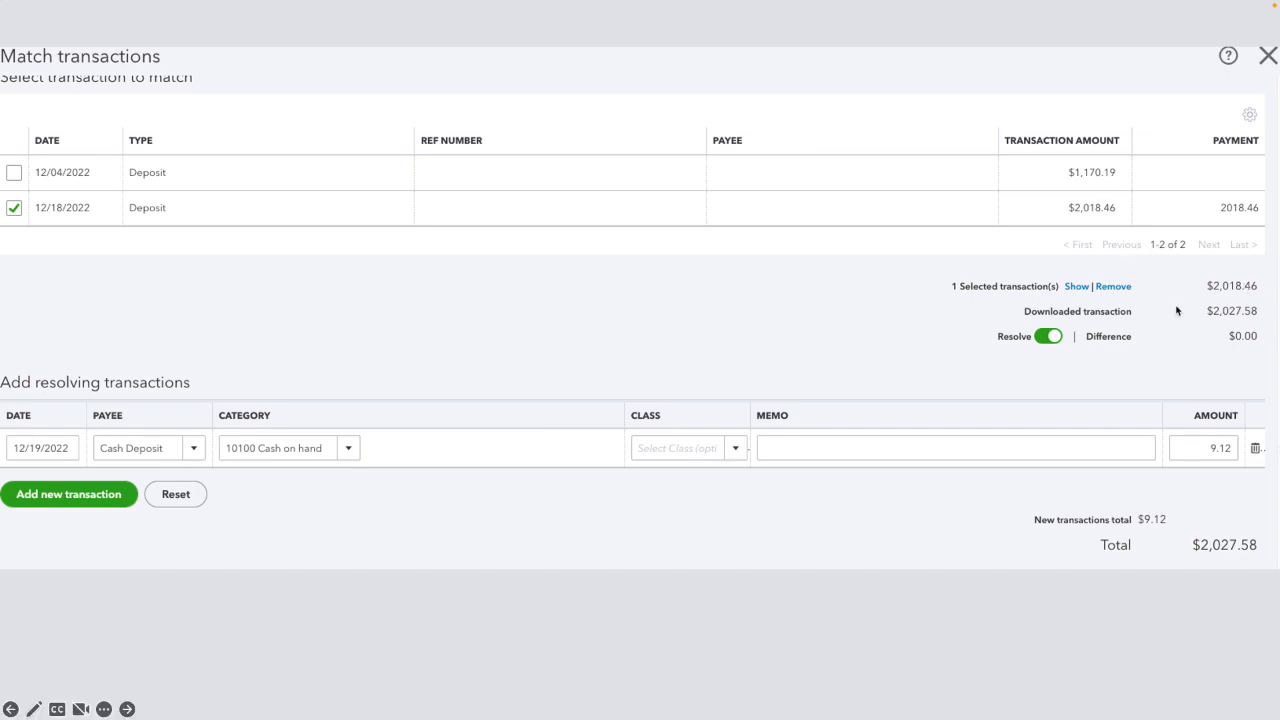